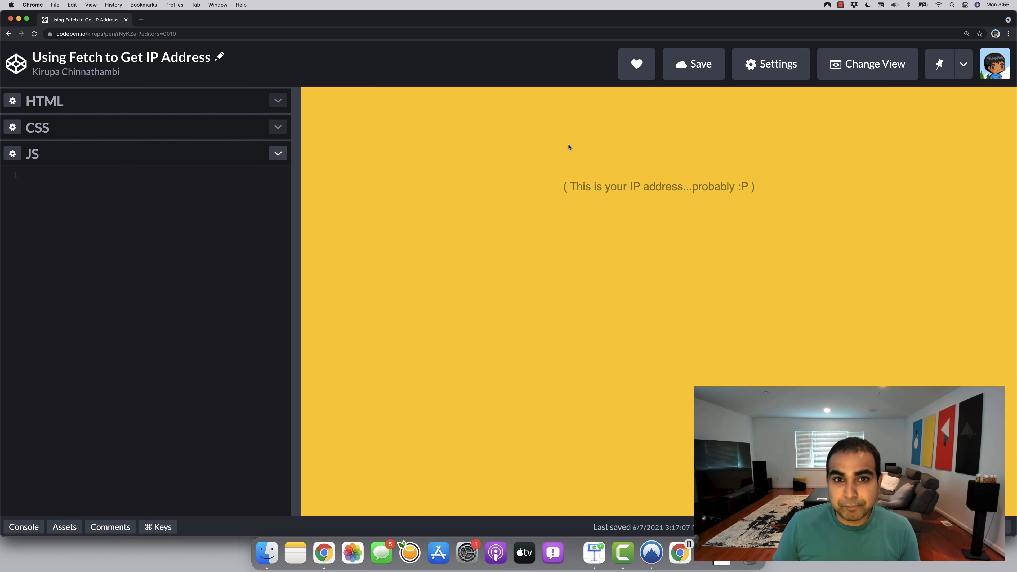
mouse_move(564, 188)
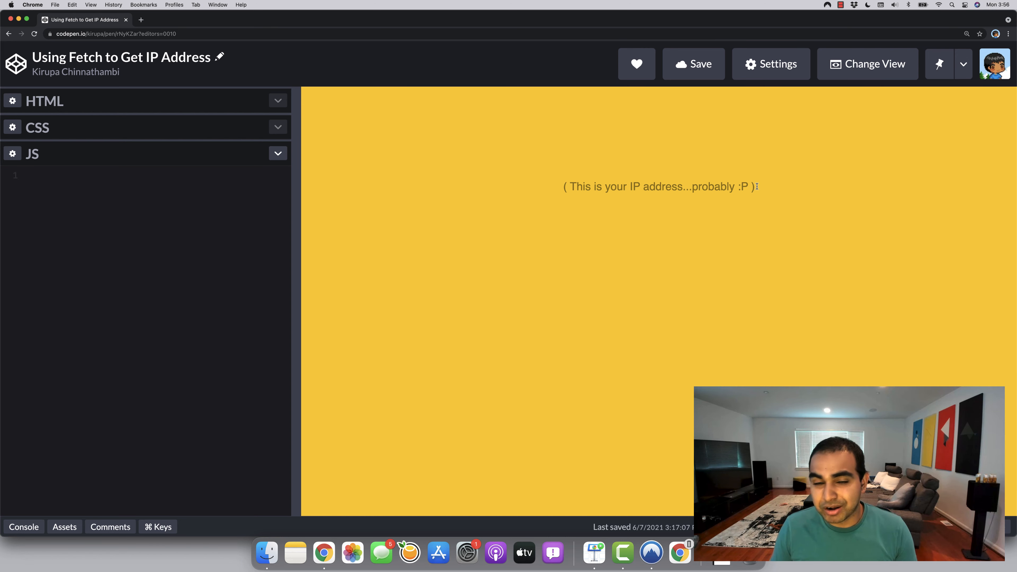
mouse_move(192, 128)
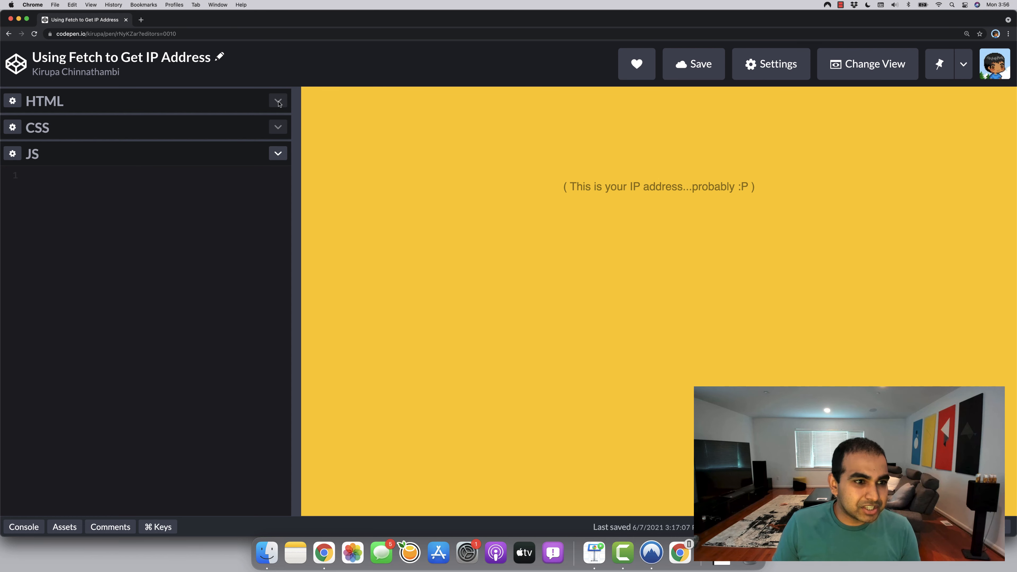
- Review the pen's HTML down to the empty h1 with id ipText above the paragraph
click(278, 100)
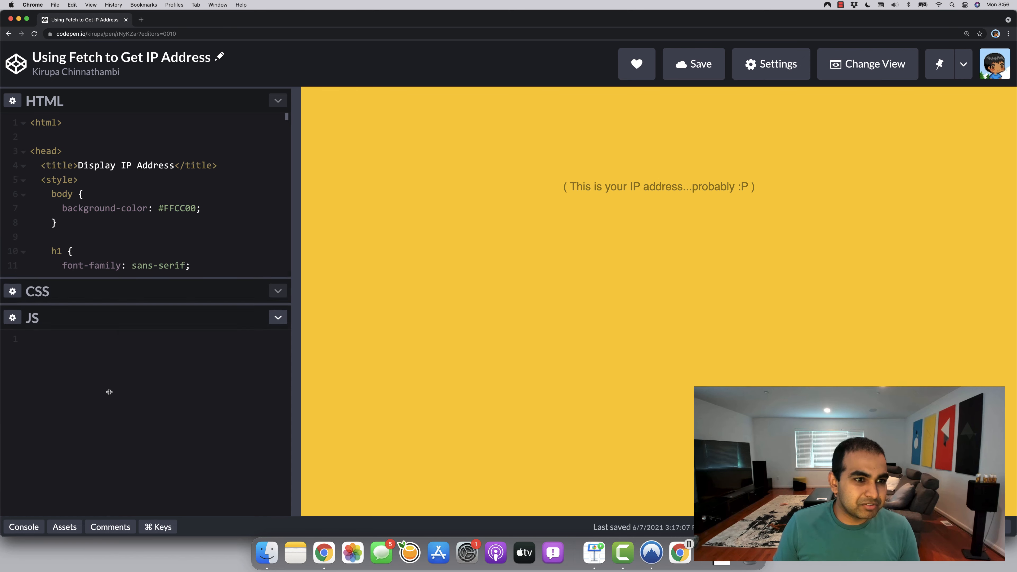
scroll(down, 3)
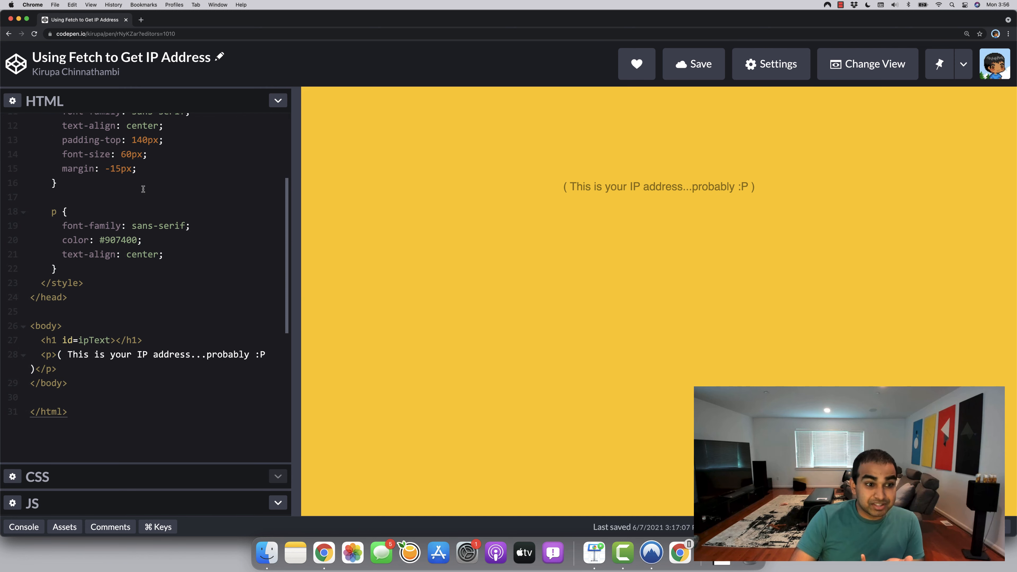
mouse_move(157, 340)
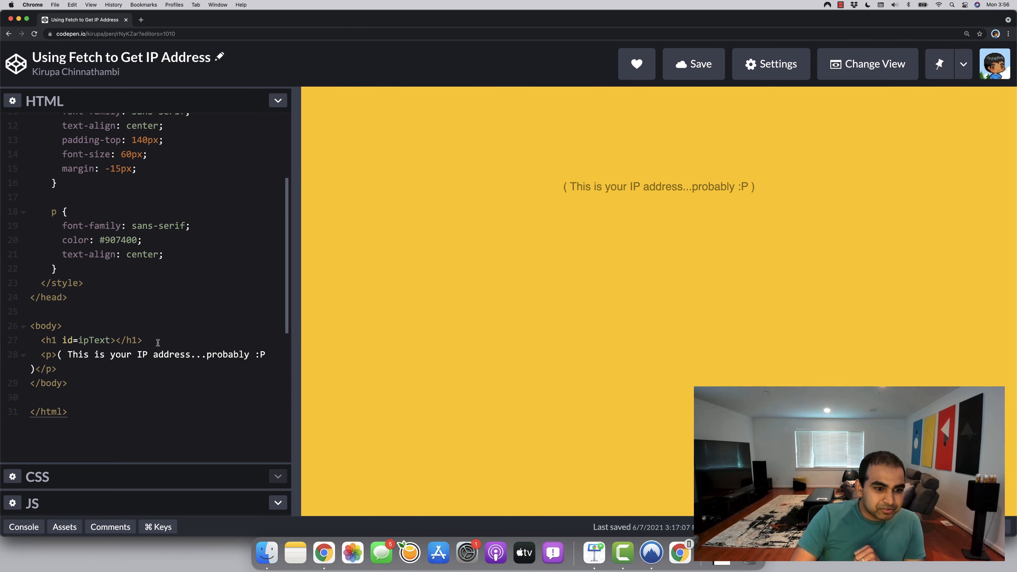
double_click(90, 340)
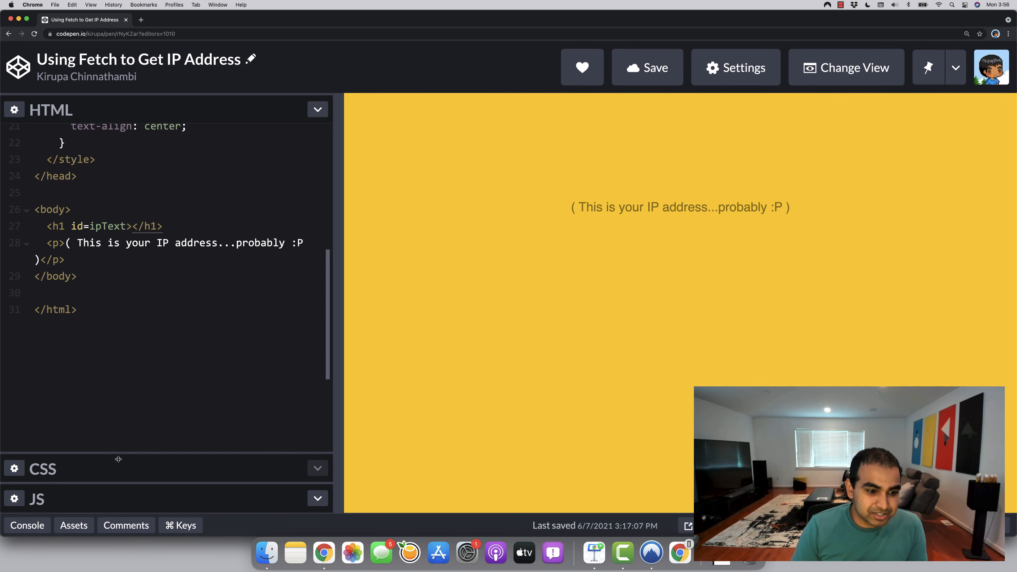
- Hide the HTML code again, leaving the empty JavaScript editor beside the preview
click(318, 109)
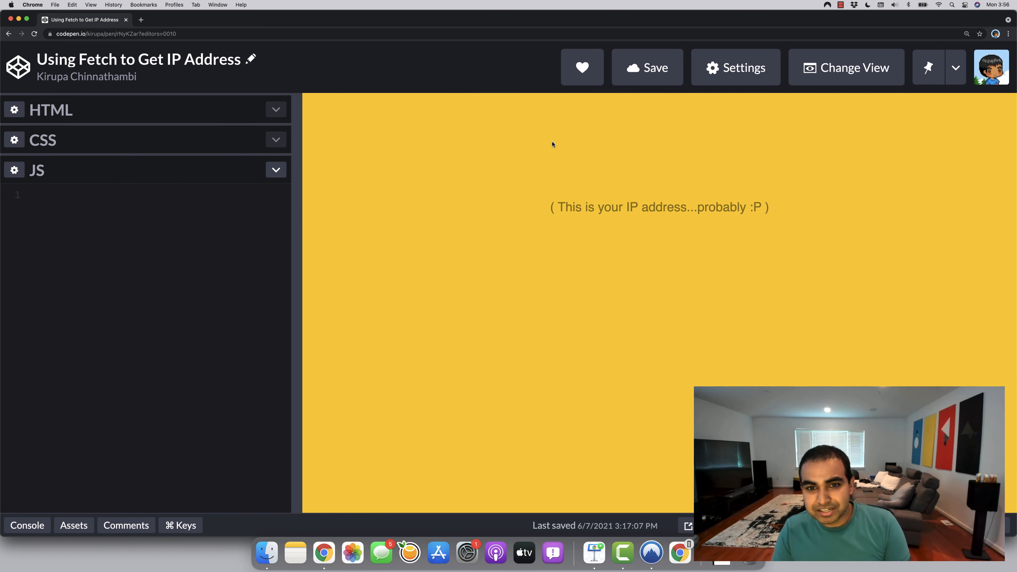
mouse_move(647, 152)
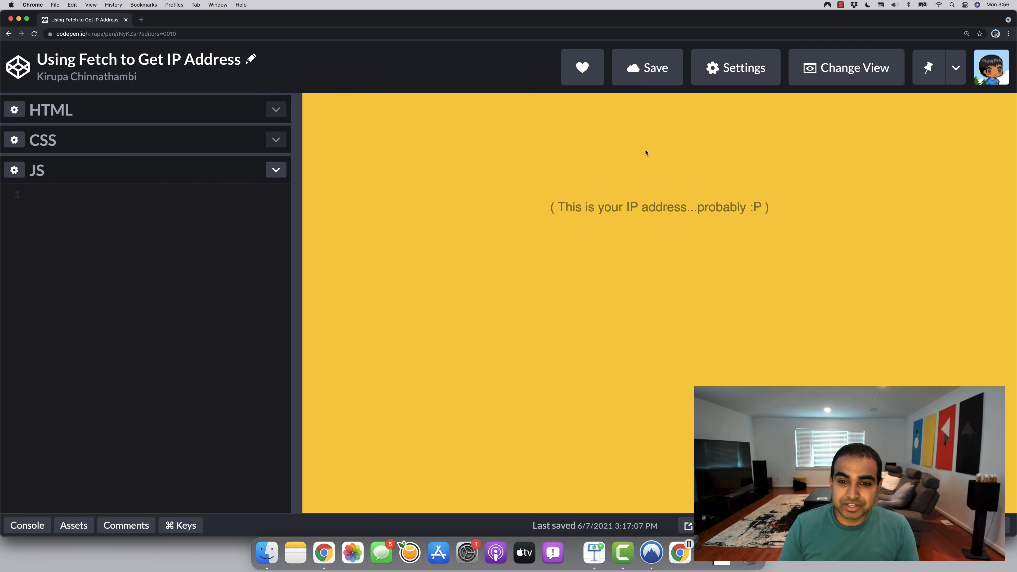
mouse_move(596, 157)
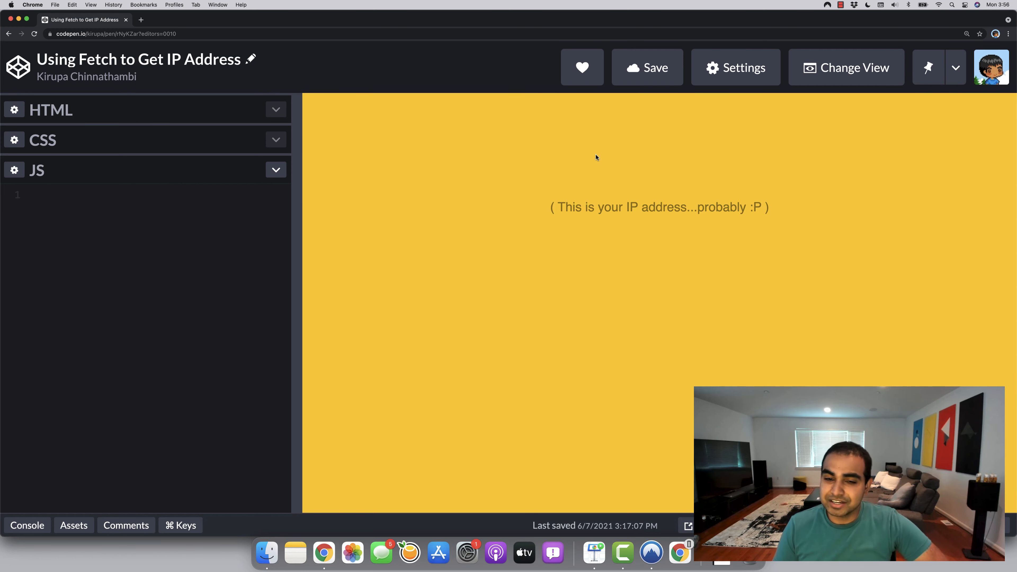
mouse_move(660, 159)
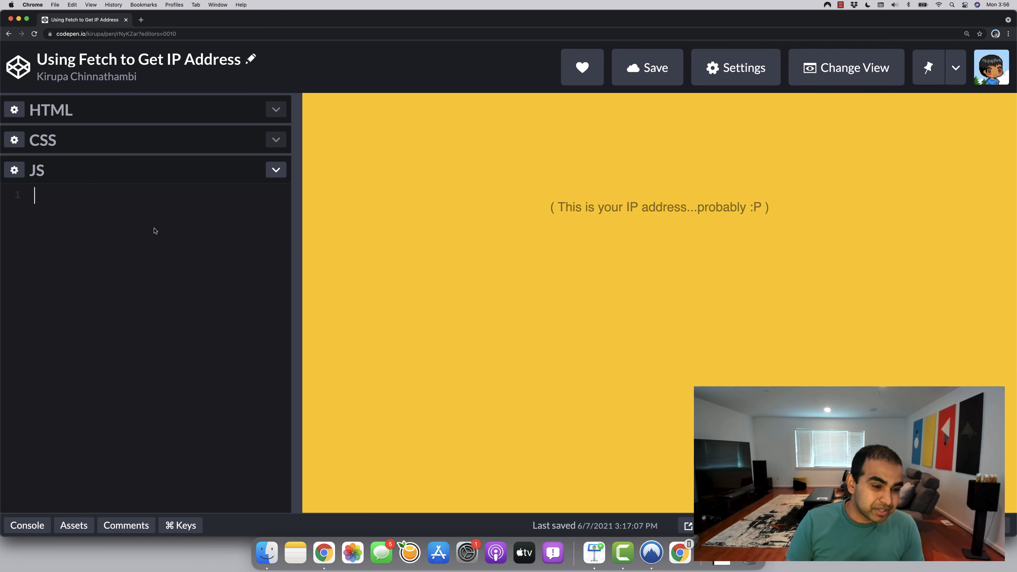
mouse_move(364, 211)
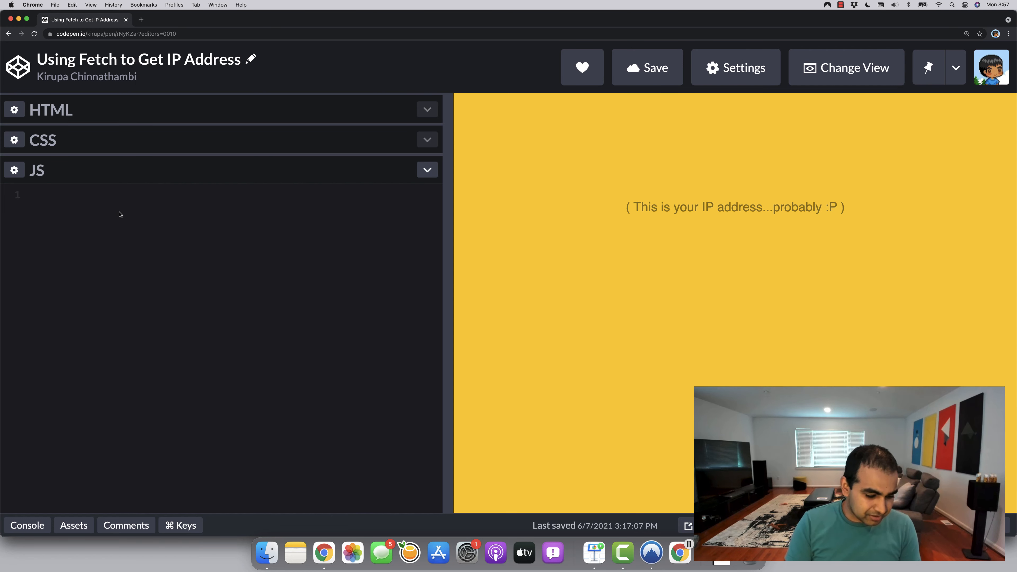
text(fetch)
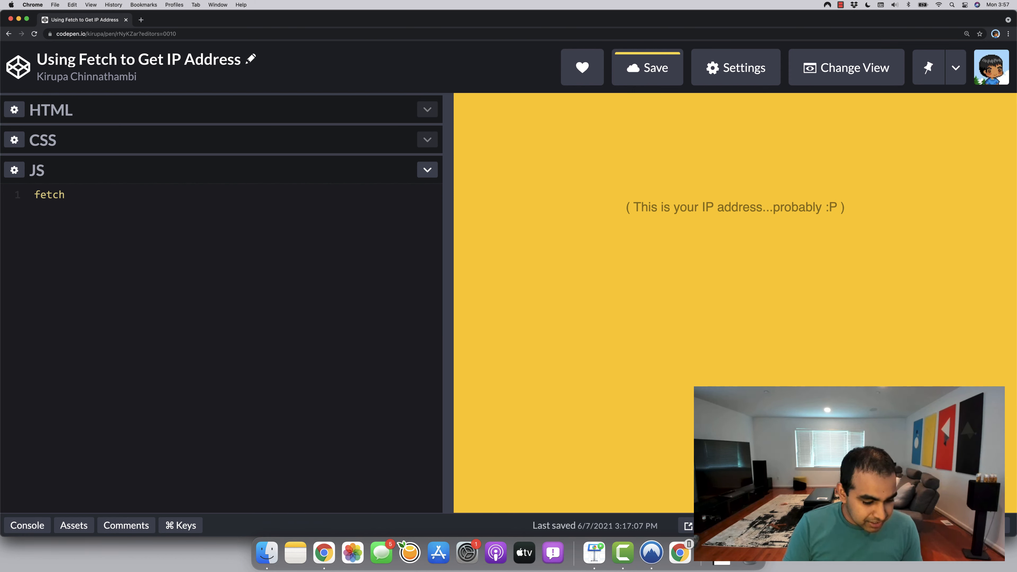
text((""))
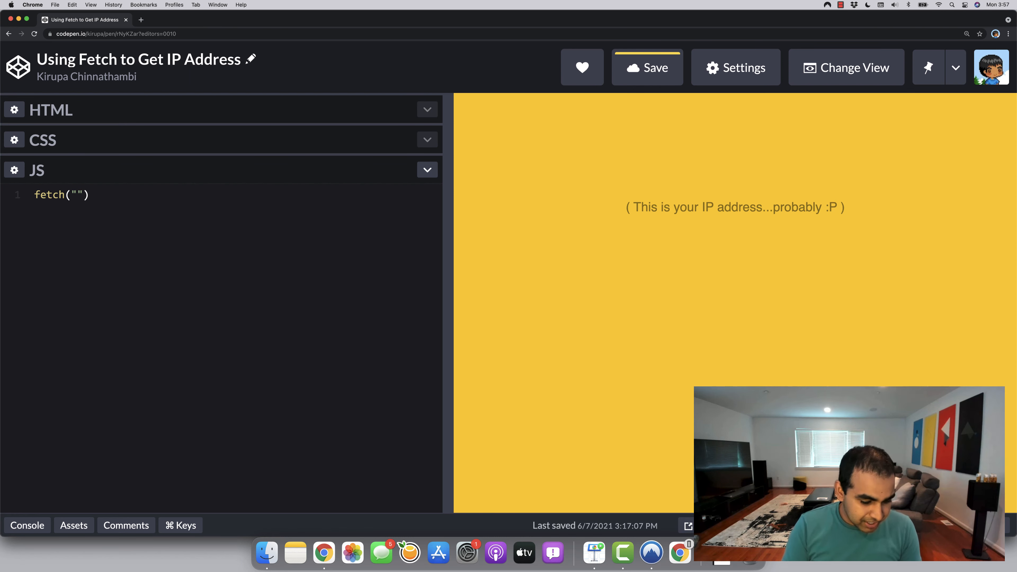
text(https:)
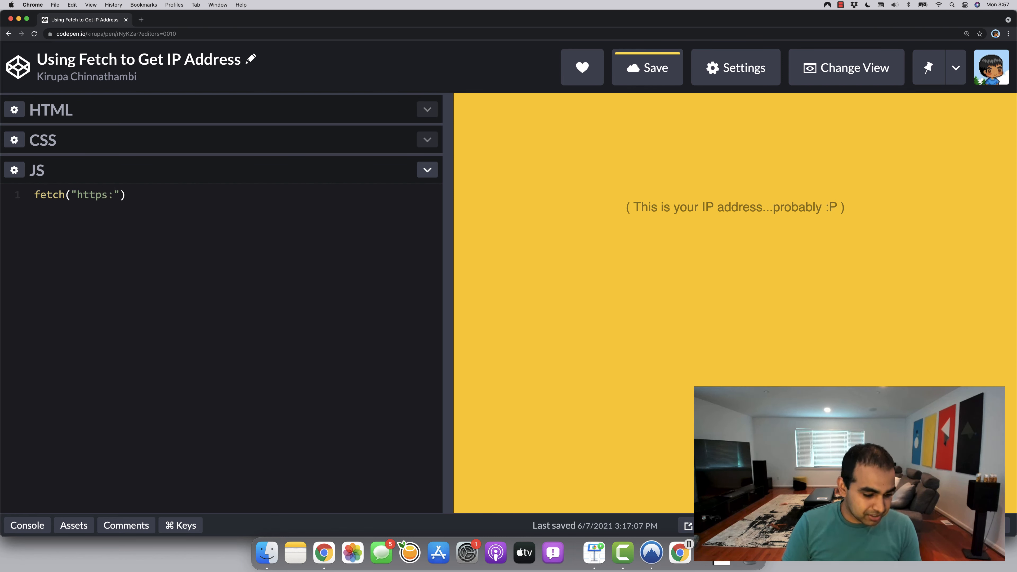
text(//ipinfo)
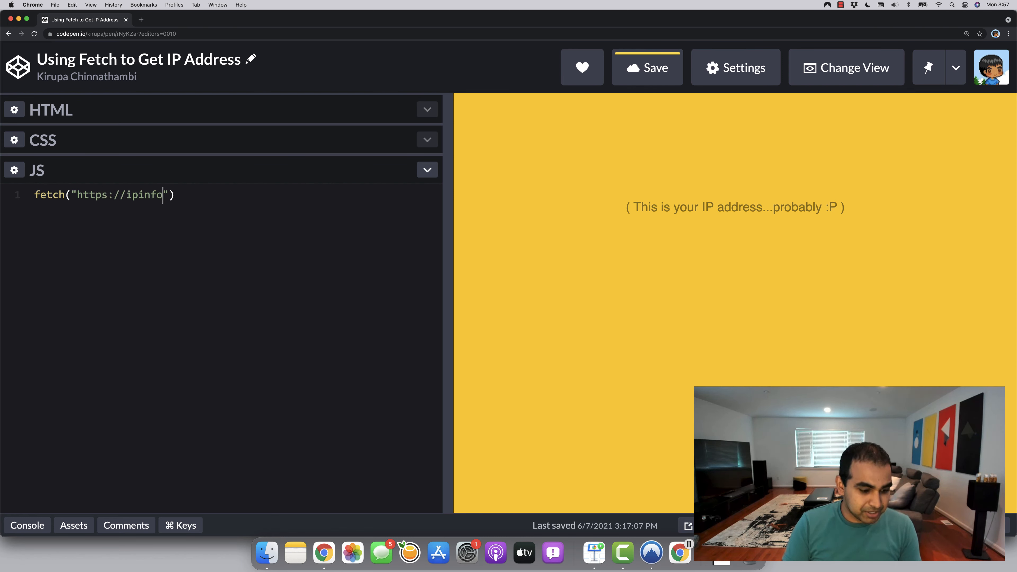
text(.io/jas)
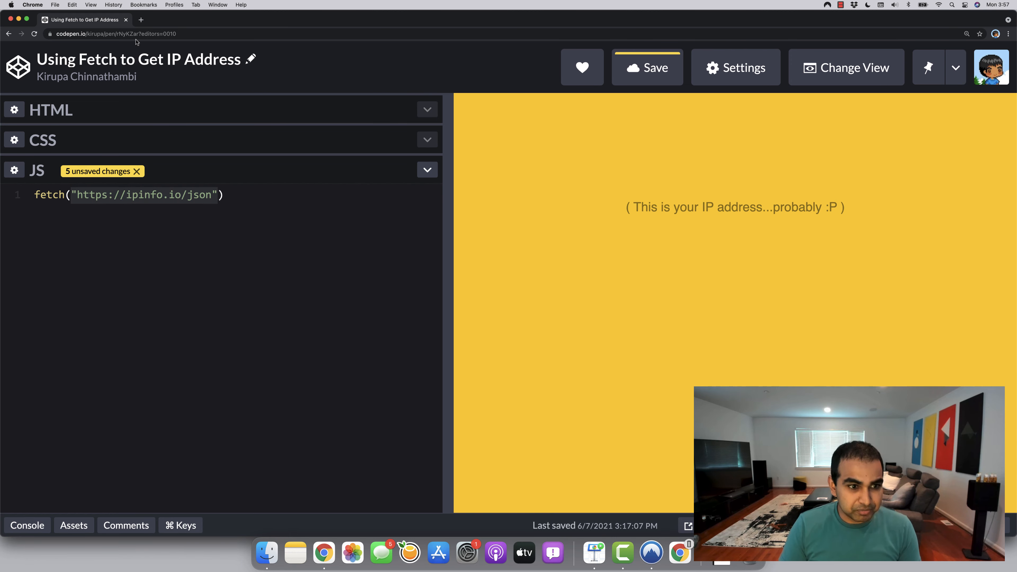
- View the ipinfo.io/json response in a new tab, then return to the CodePen pen
text("https://ipinfo.io/json")
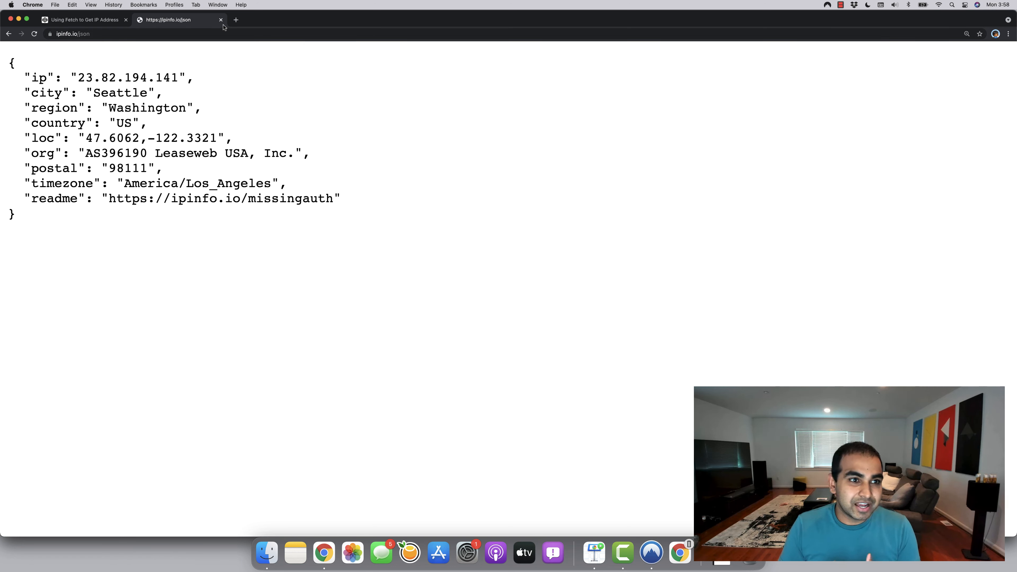
click(72, 34)
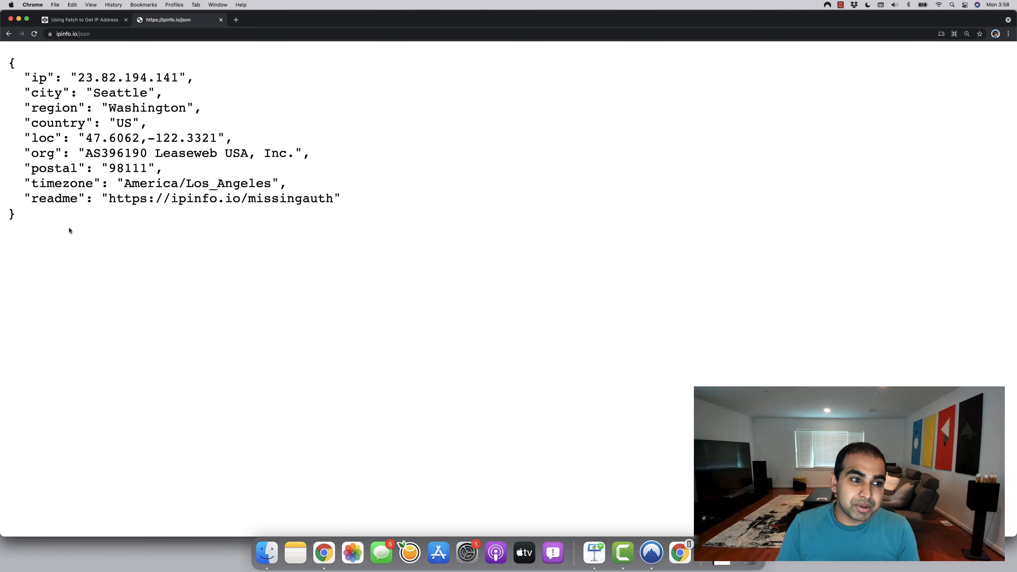
click(81, 20)
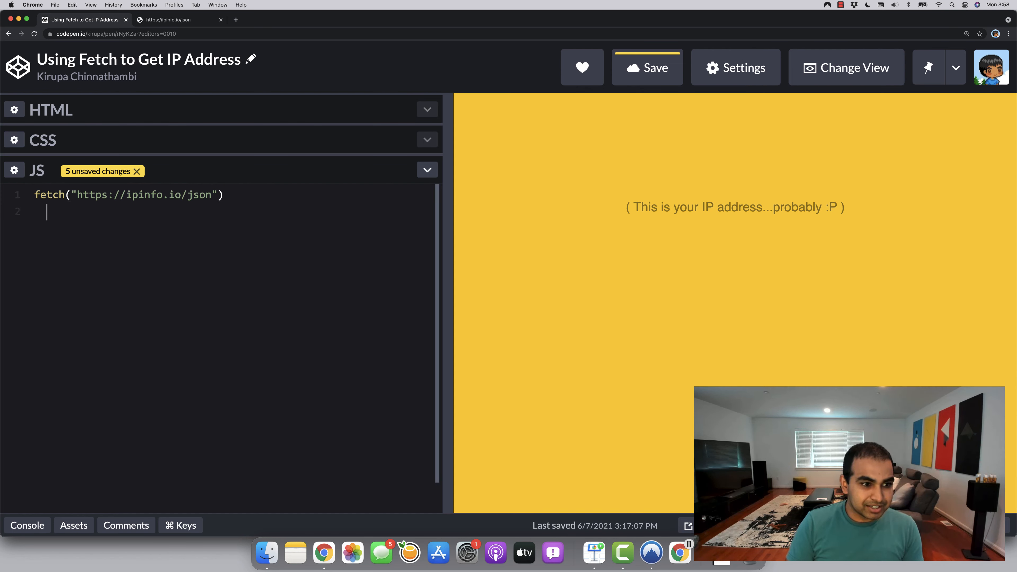
- Add a .then(function (response) { return response.json(); }) handler to the fetch
text(.then)
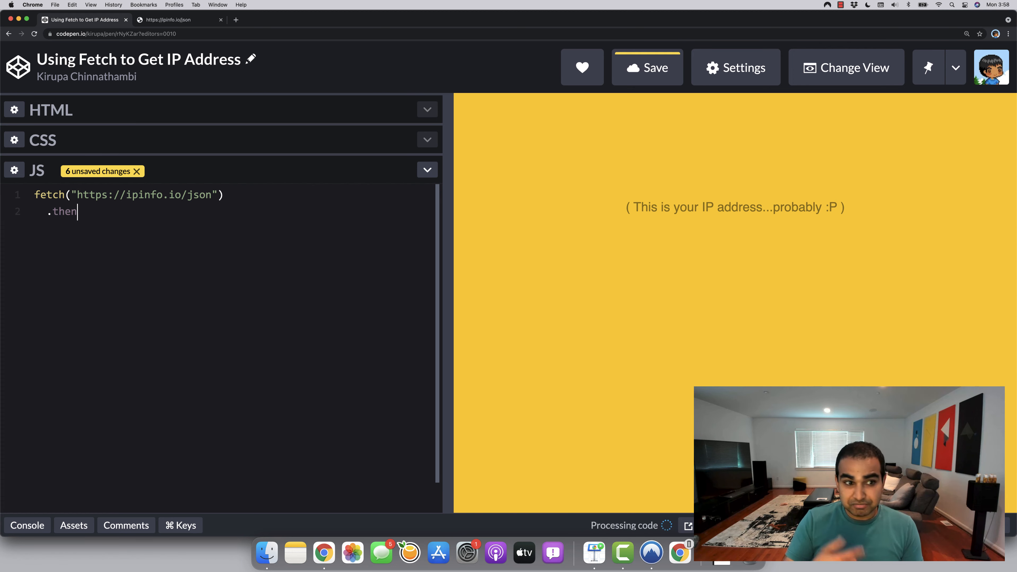
text((fu)
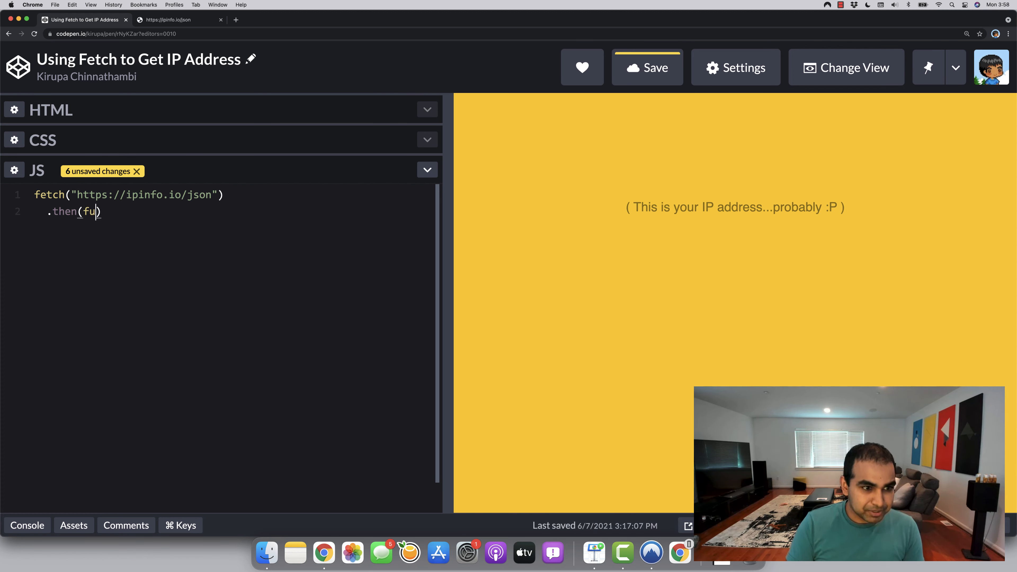
text(nction (respon)
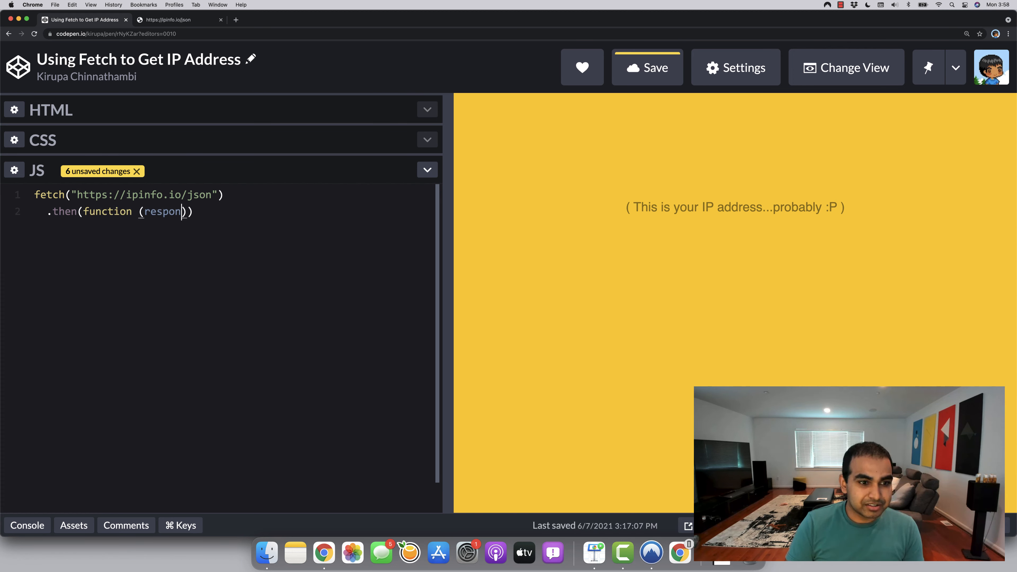
text(se))
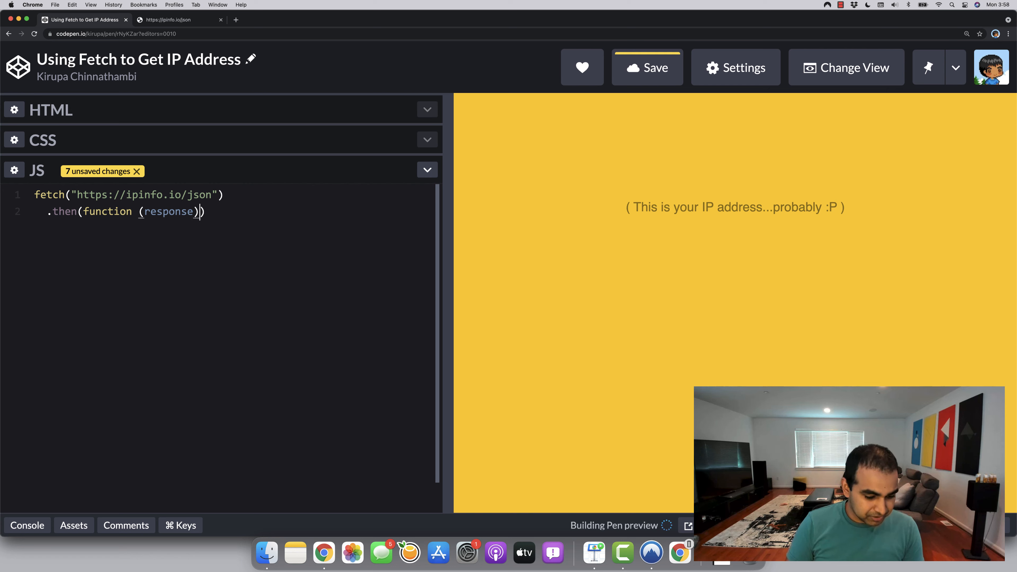
text({)
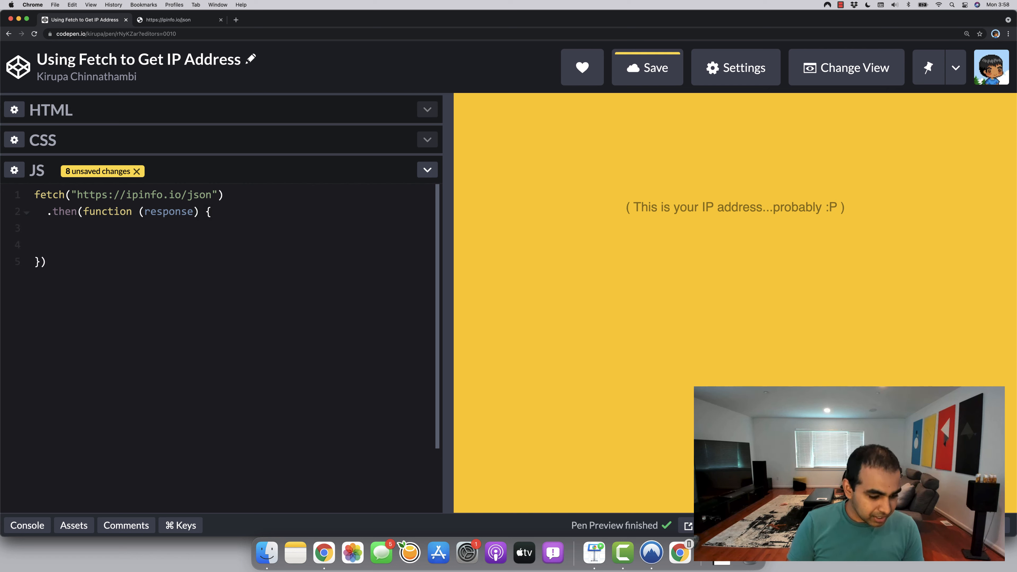
text(r)
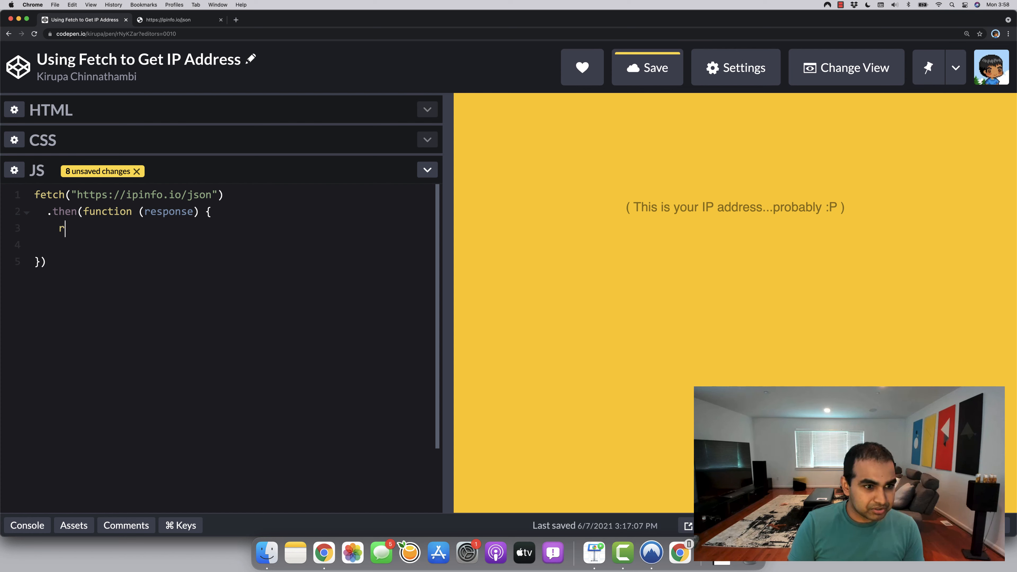
text(eturn res)
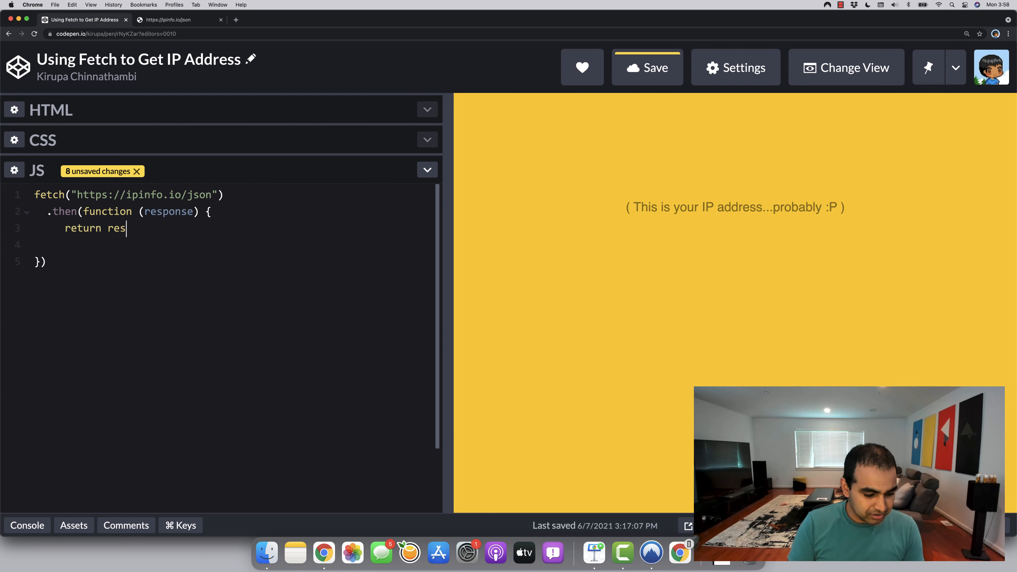
text(ponse.json())
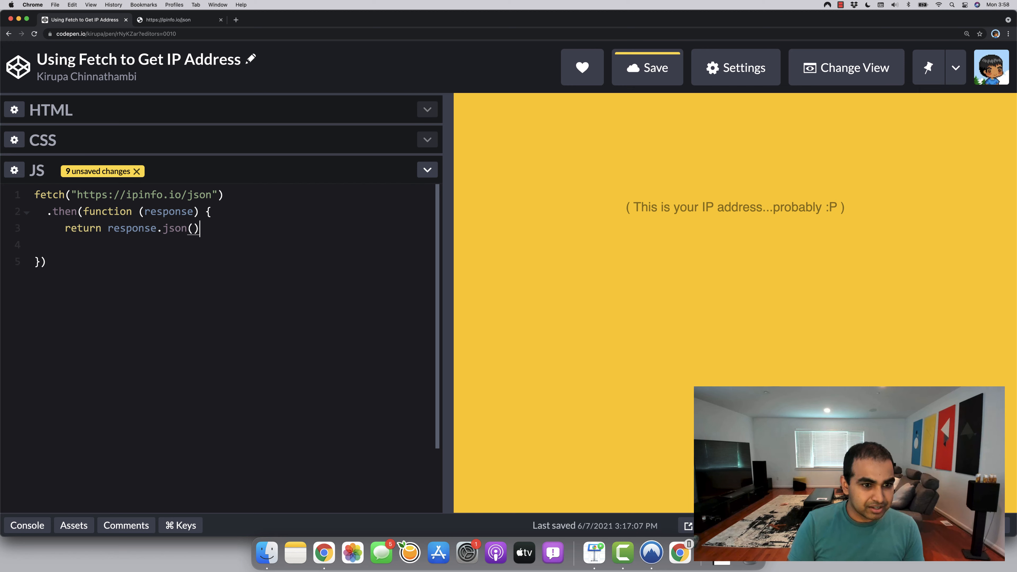
text(;)
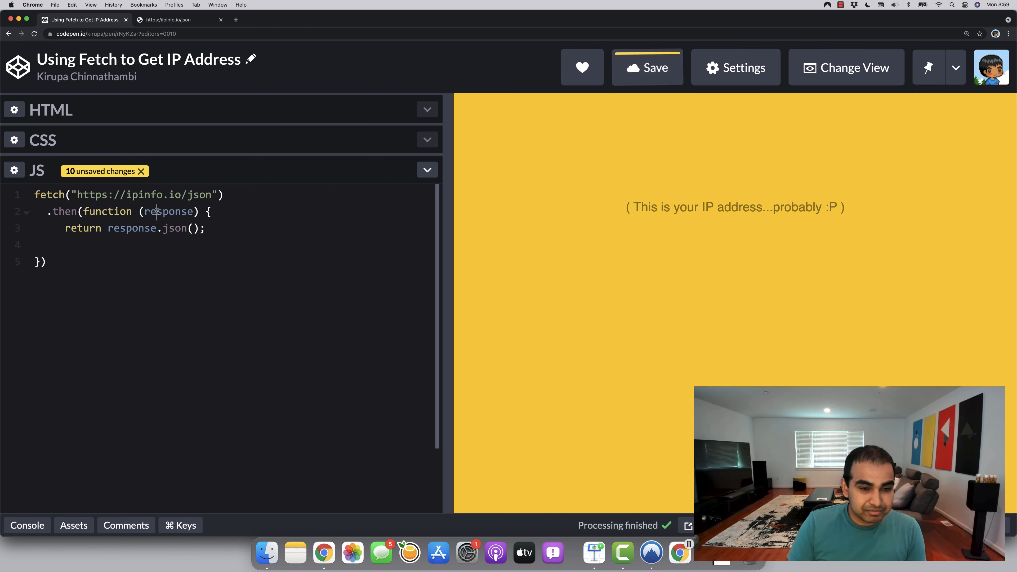
click(647, 67)
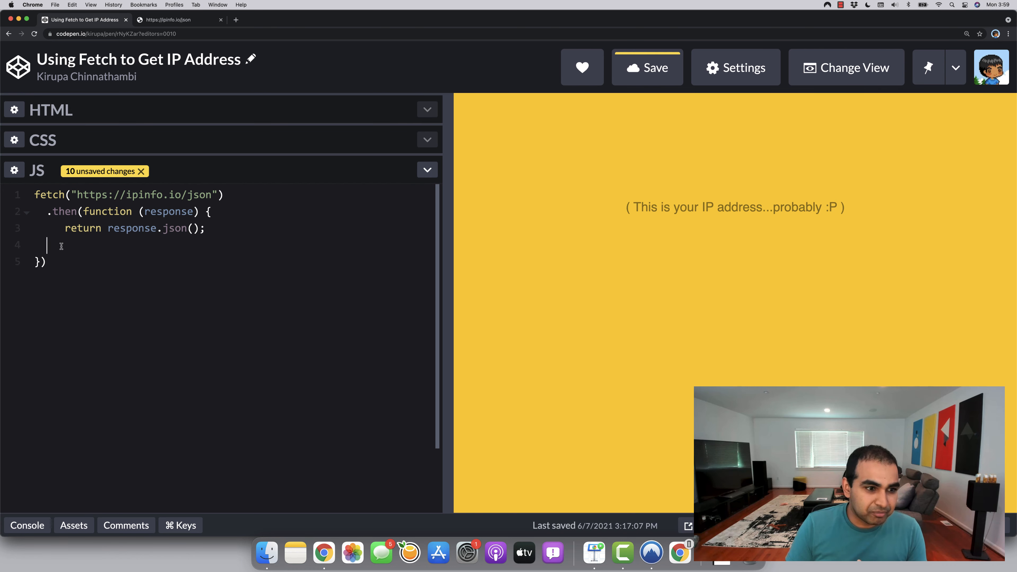
key(Backspace)
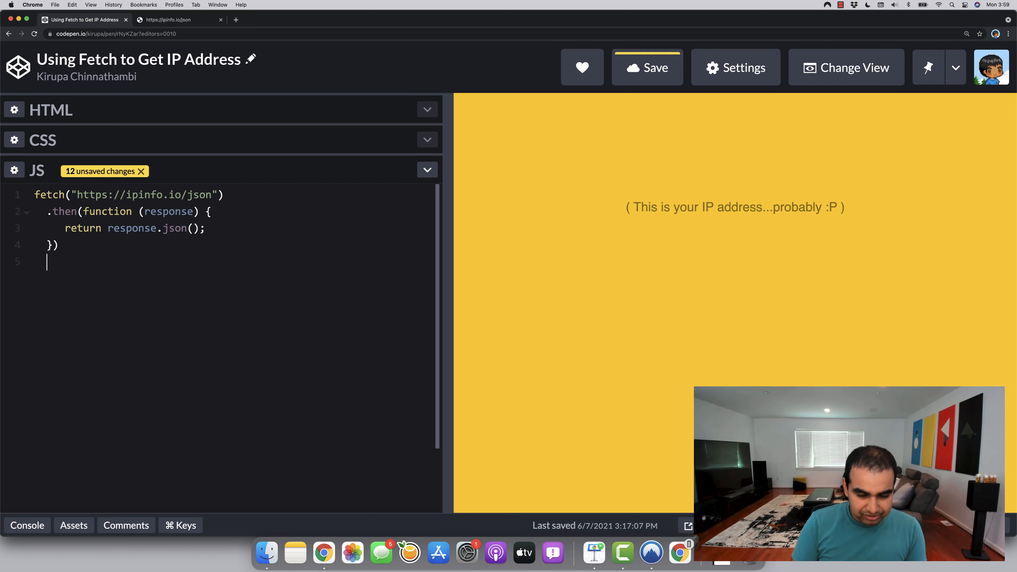
- Start a second .then(function (myJson) { }) callback and save the pen
text(.then)
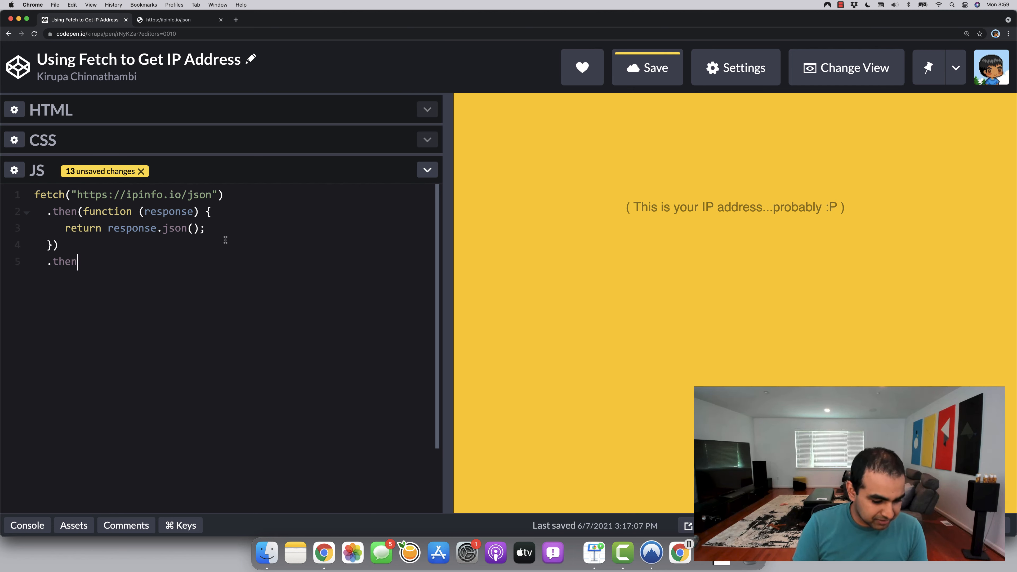
text((fu)
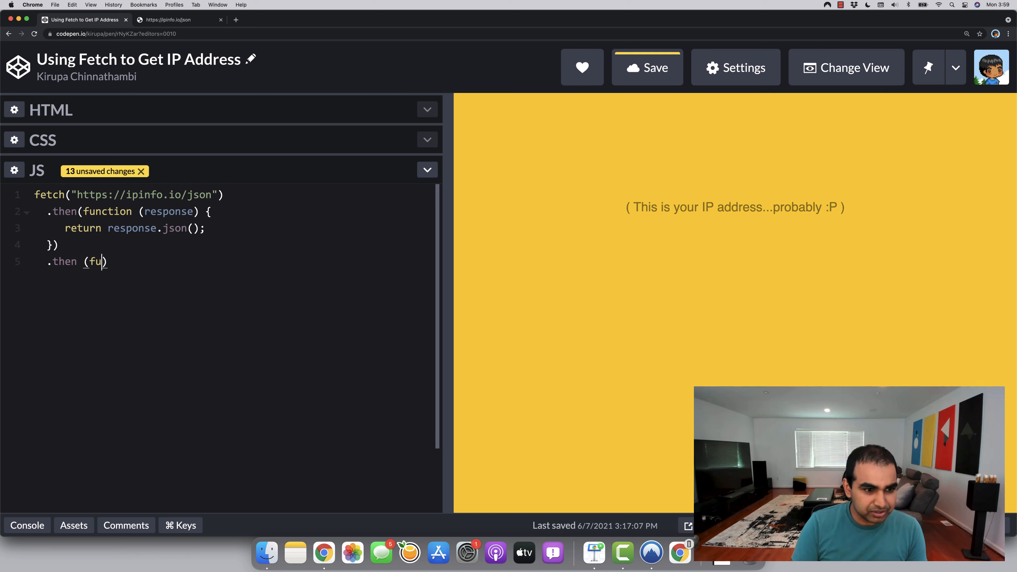
key(Backspace)
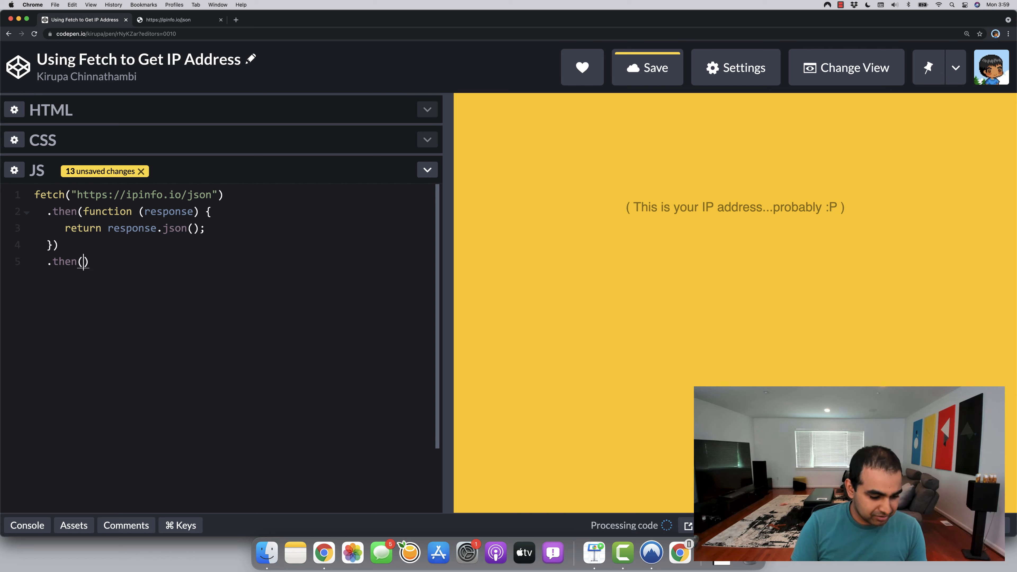
text(function (my)
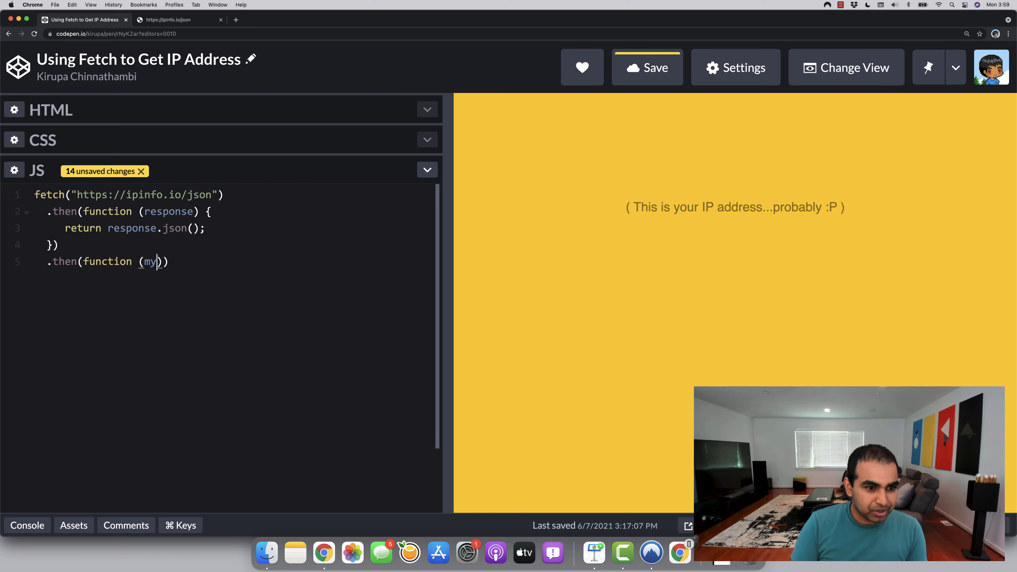
text(Json))
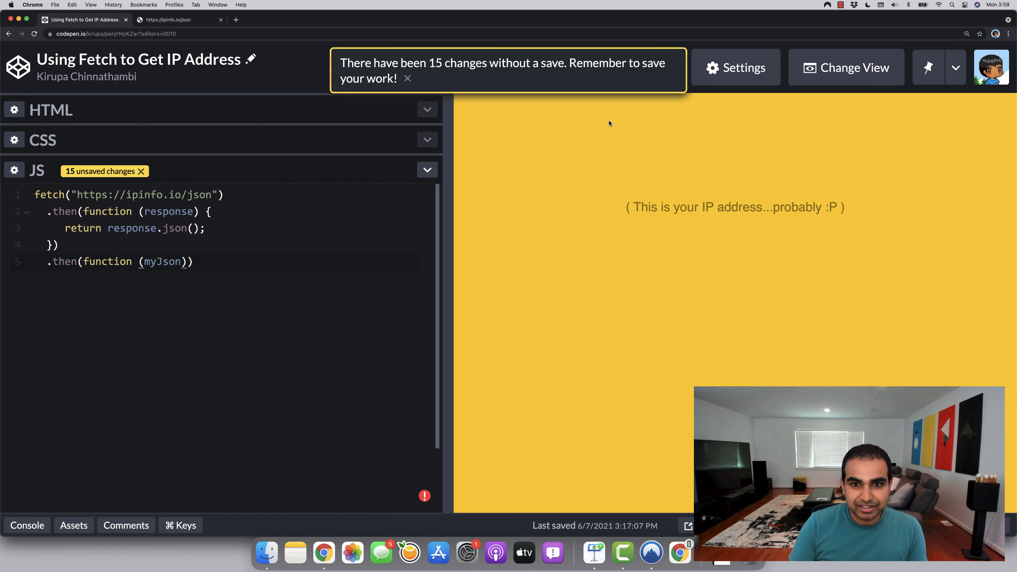
click(647, 67)
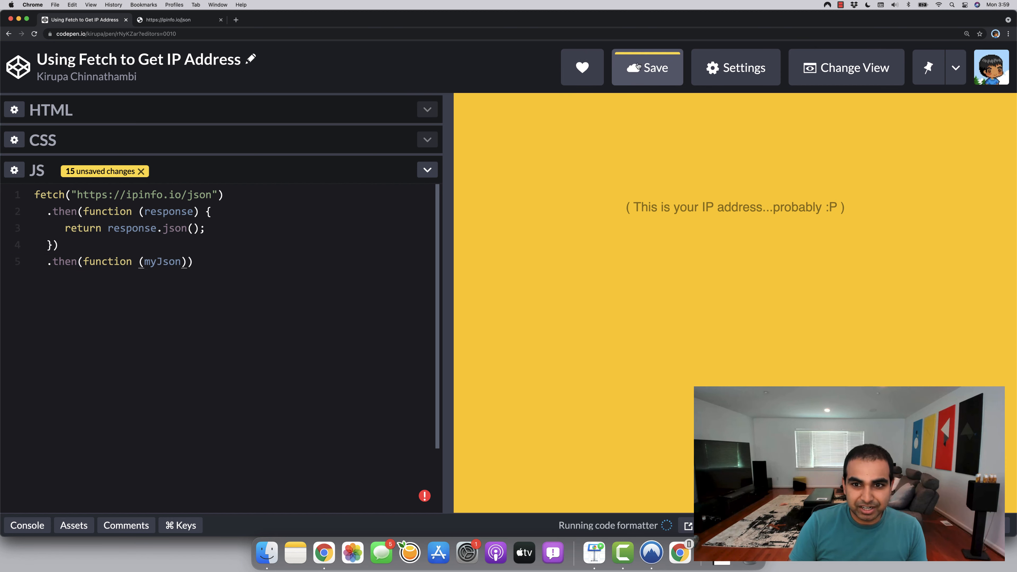
click(647, 67)
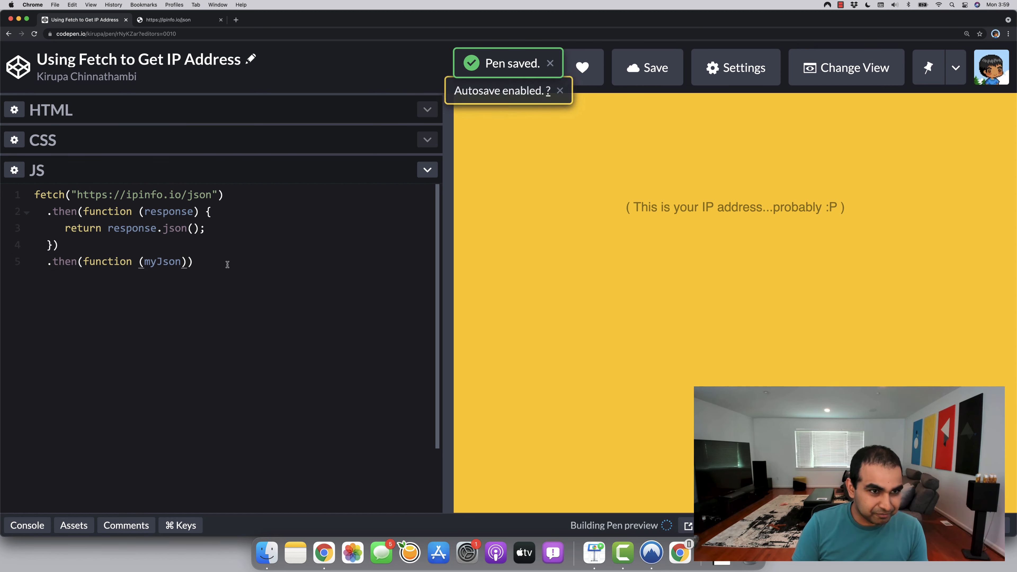
click(550, 63)
text( {)
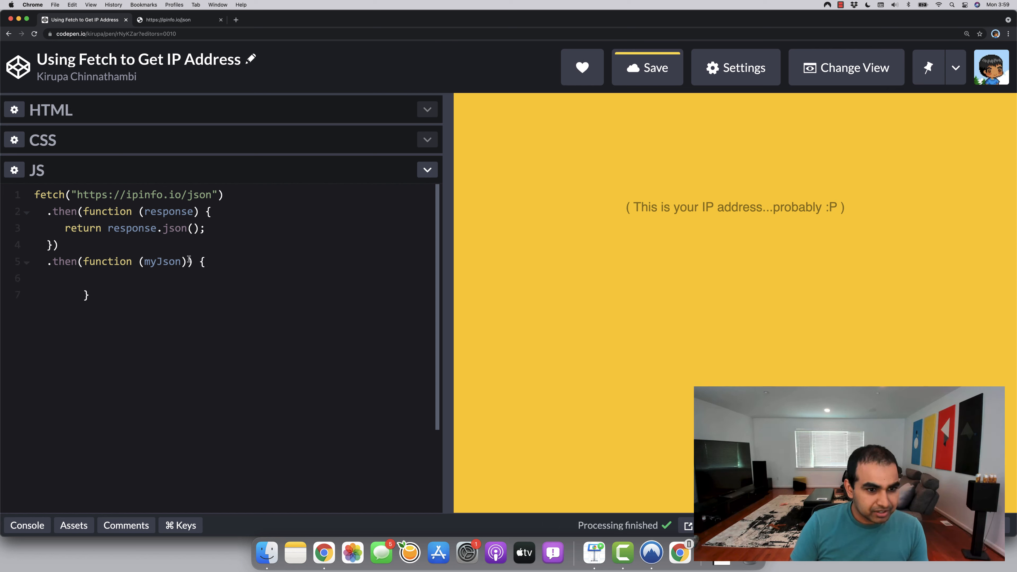
key(Backspace)
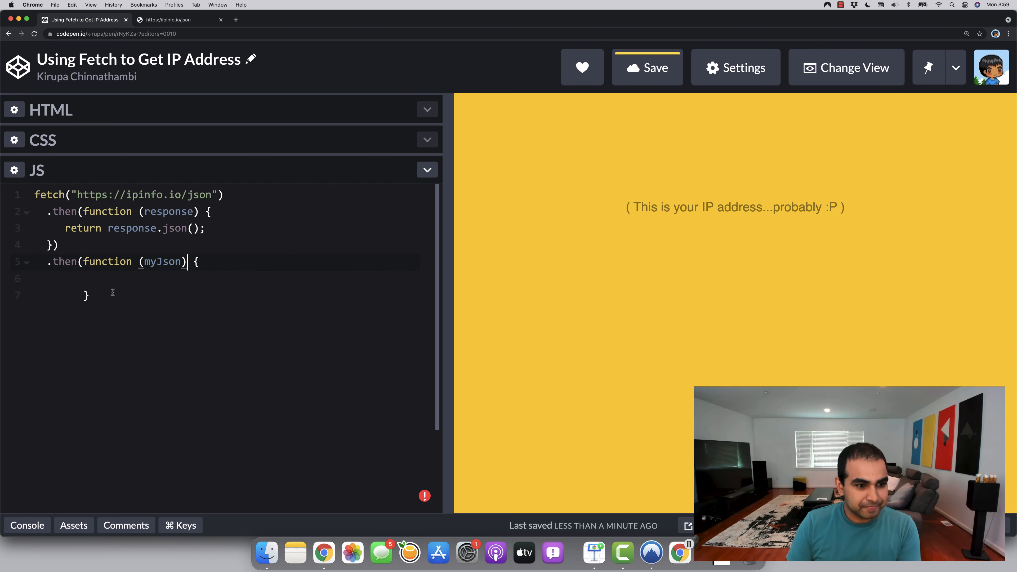
text())
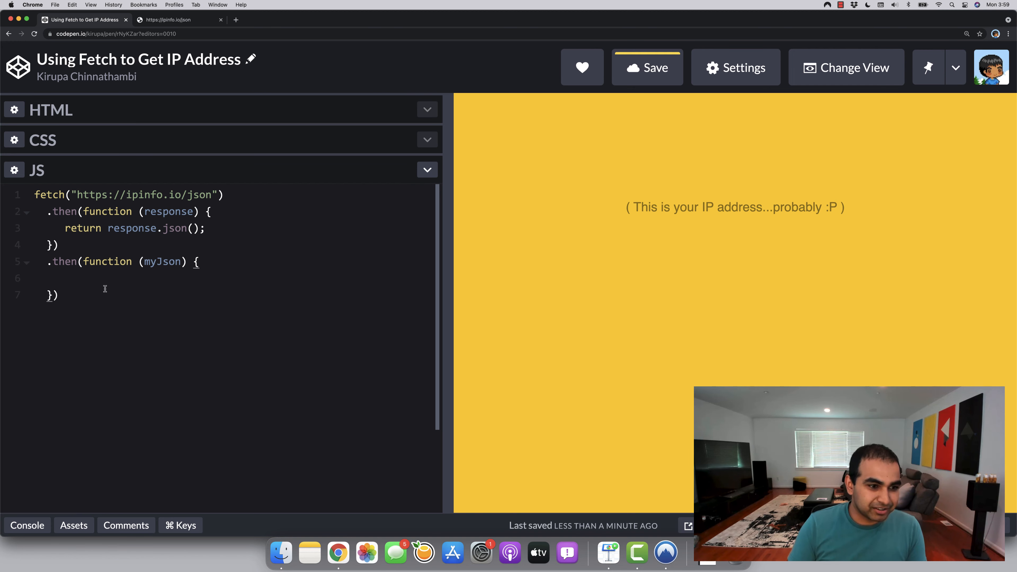
- Set document.querySelector("#ipText").textContent = myJson.ip; inside the second callback
text(document.querySele)
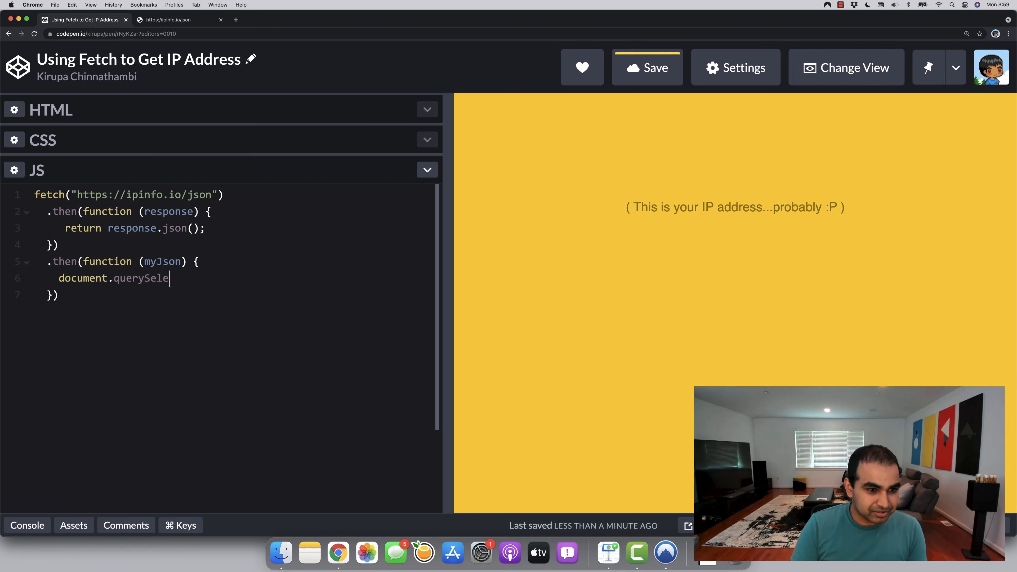
text(ctor(""))
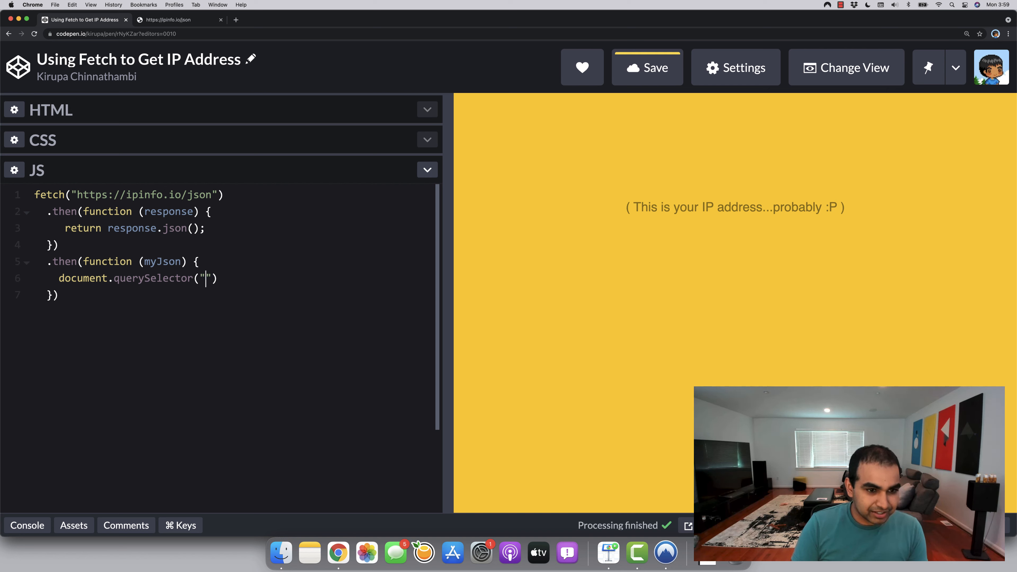
text(#ipT)
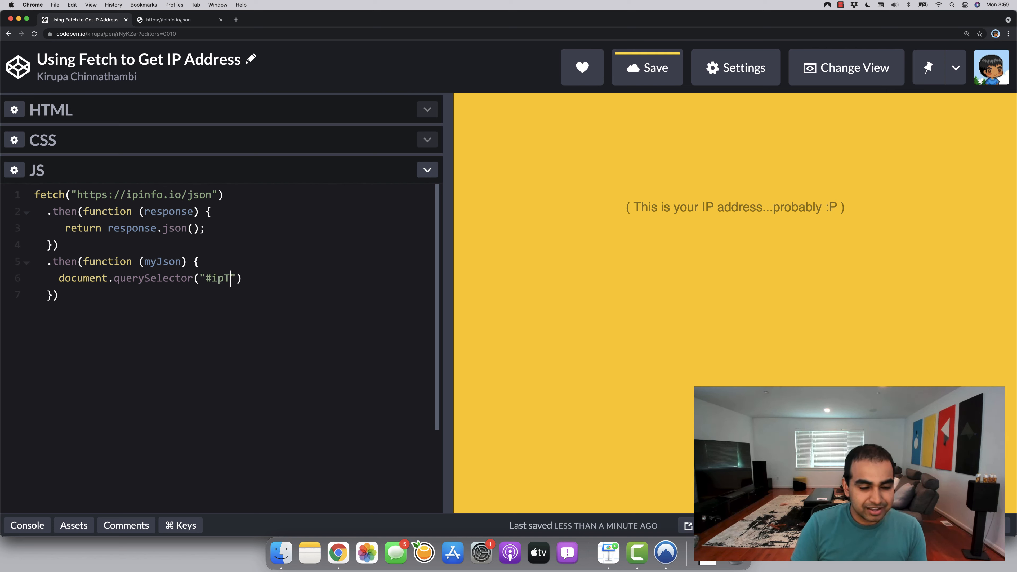
text(ext)
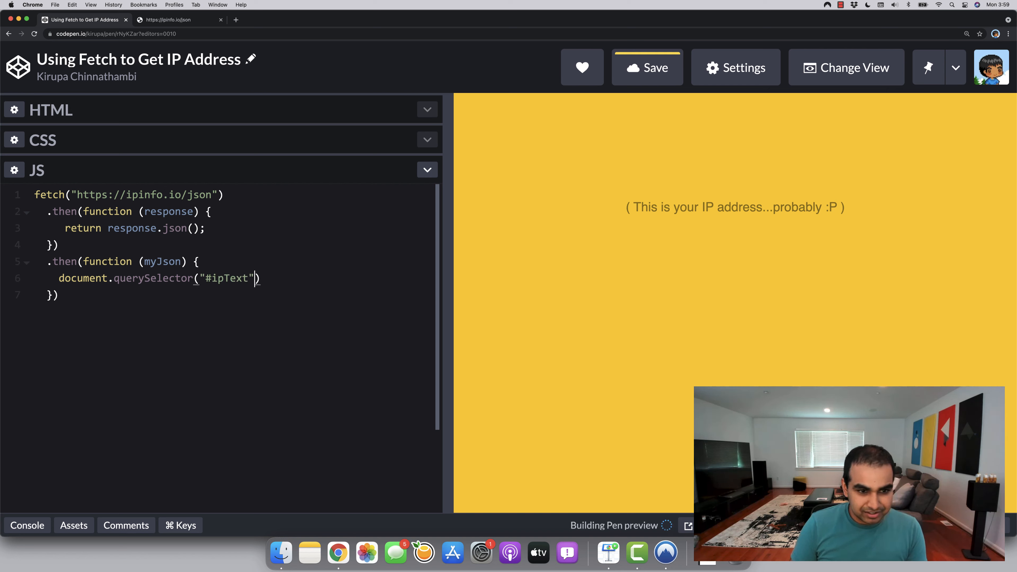
text(.textC)
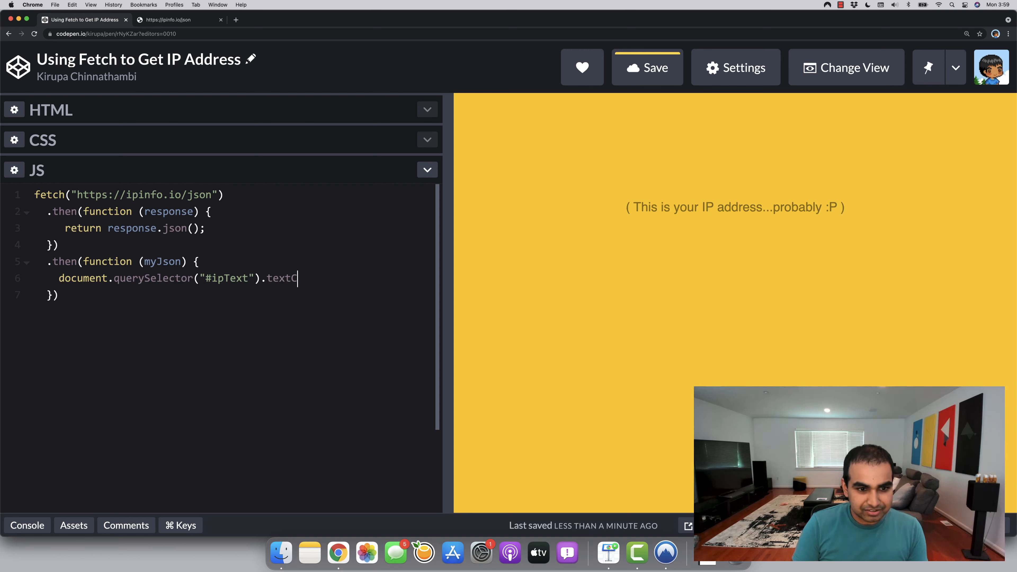
text(ontent = my)
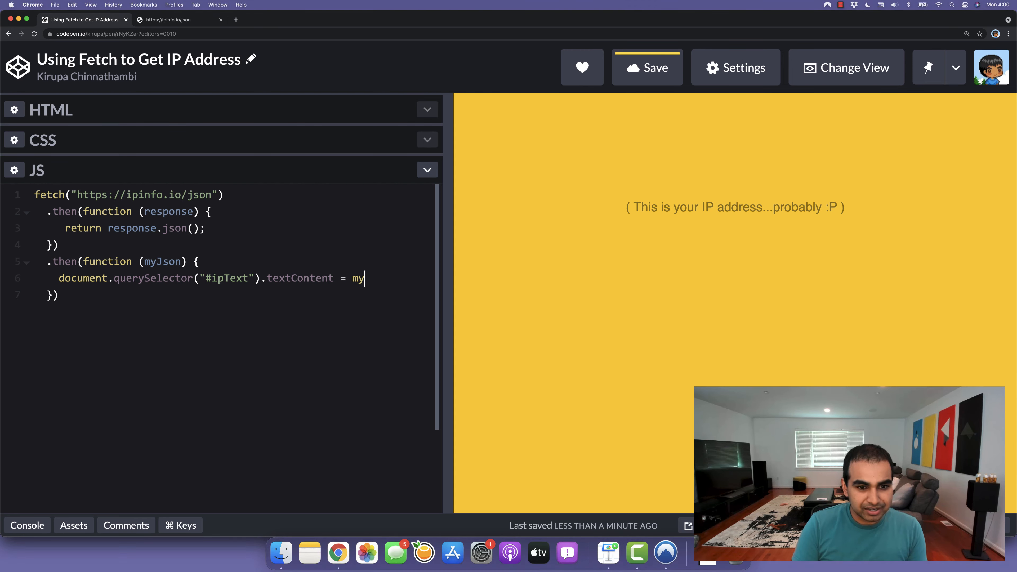
text(Json.i)
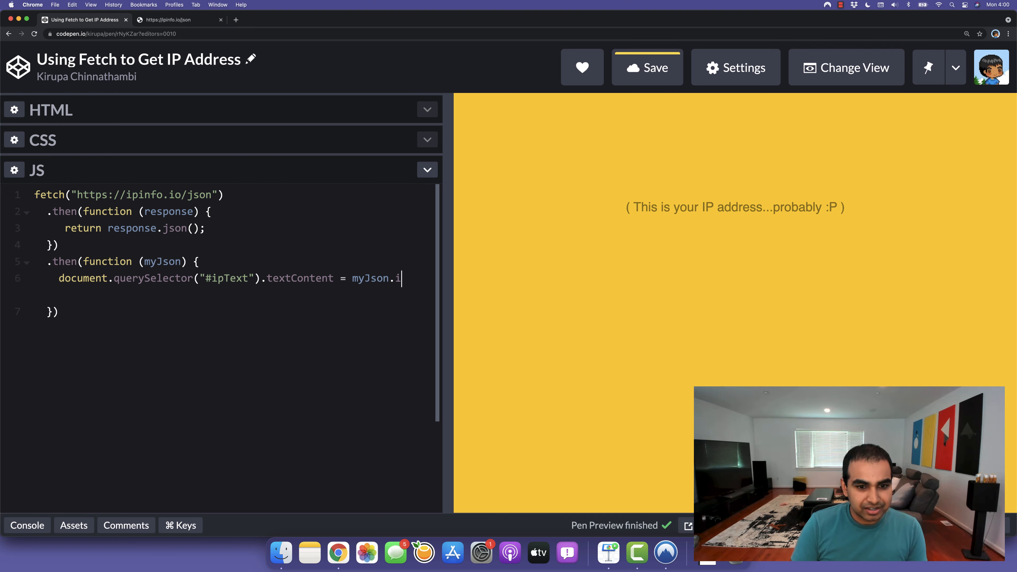
text(p;)
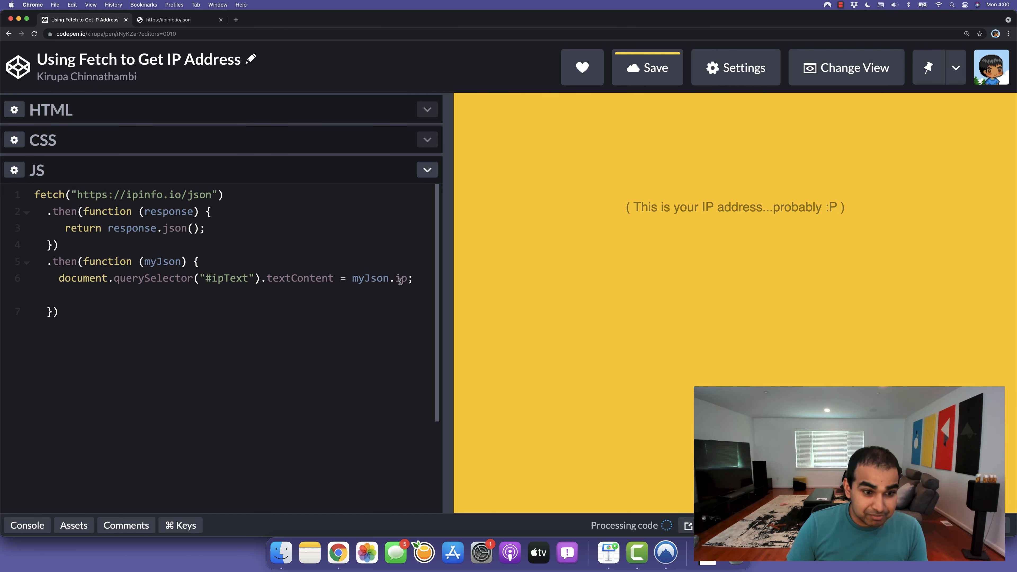
- Point out the ip value 23.82.194.141 in the ipinfo.io JSON, then return to the pen
click(176, 20)
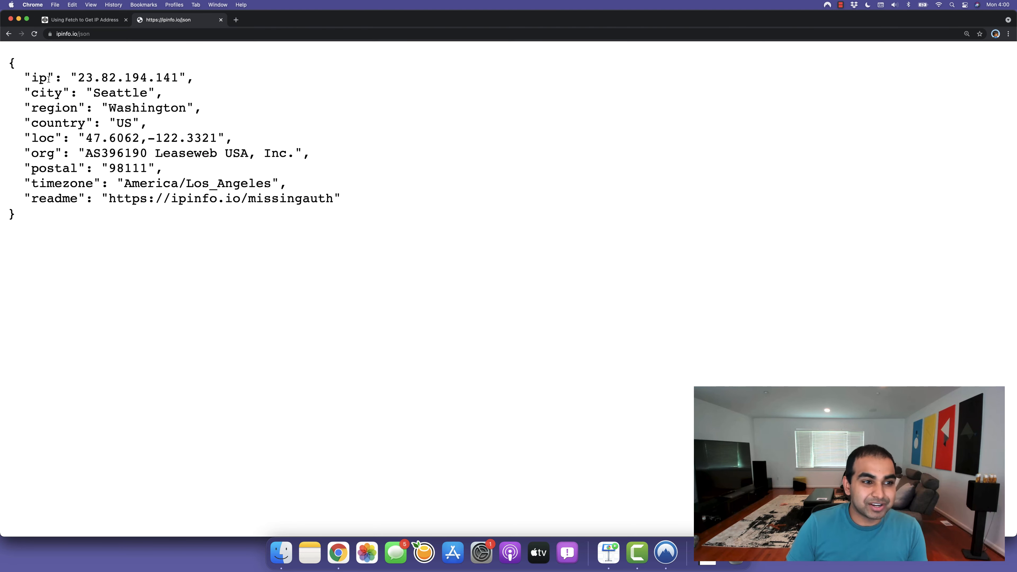
double_click(38, 78)
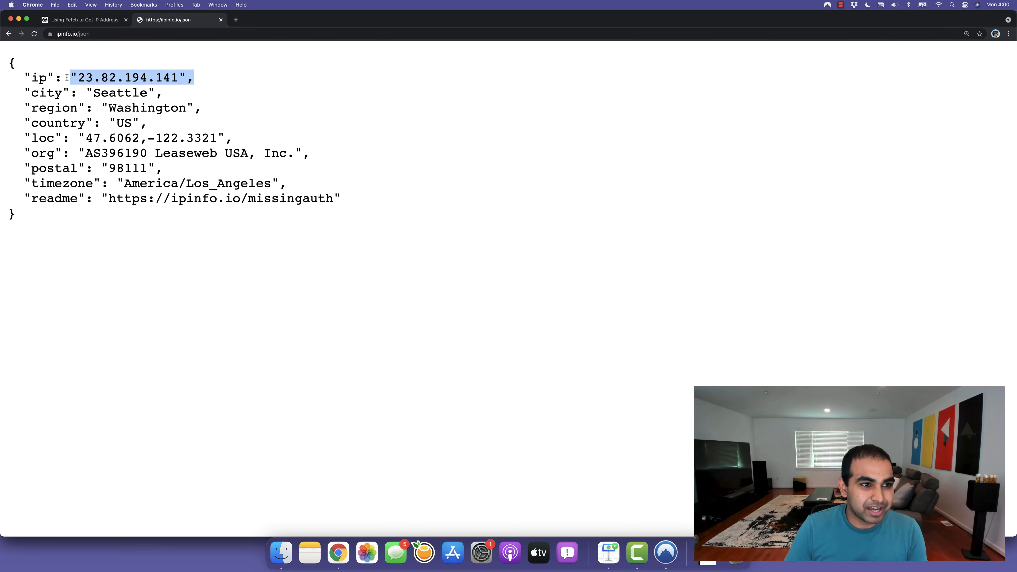
click(82, 20)
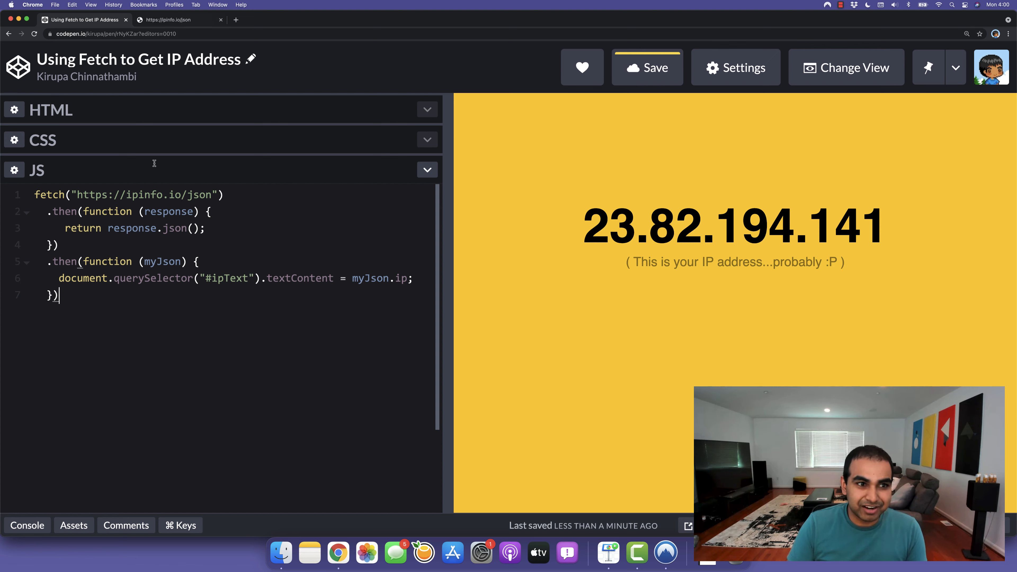
mouse_move(227, 156)
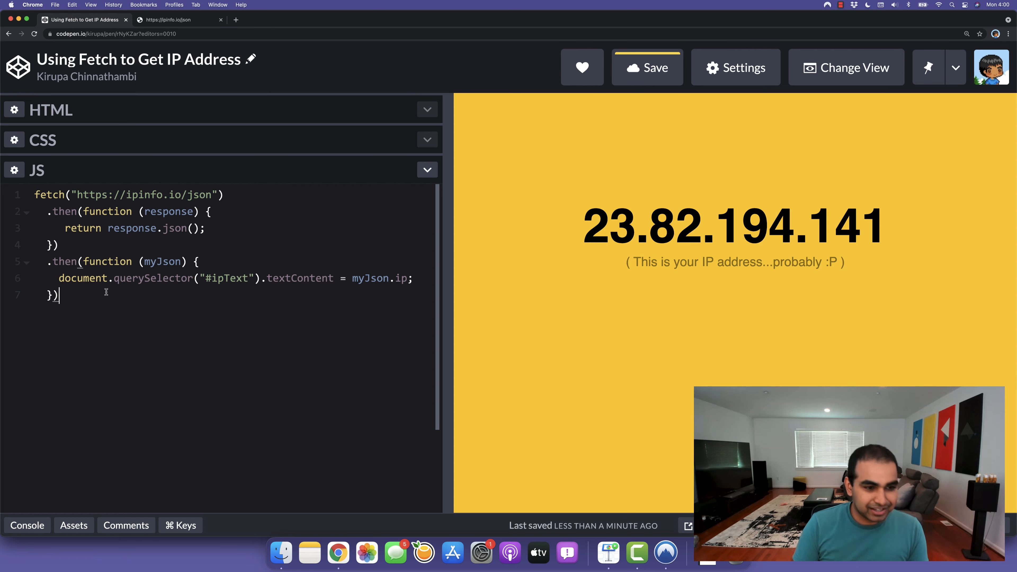
- Begin a .catch(function (error) { handler after the last .then
text(.)
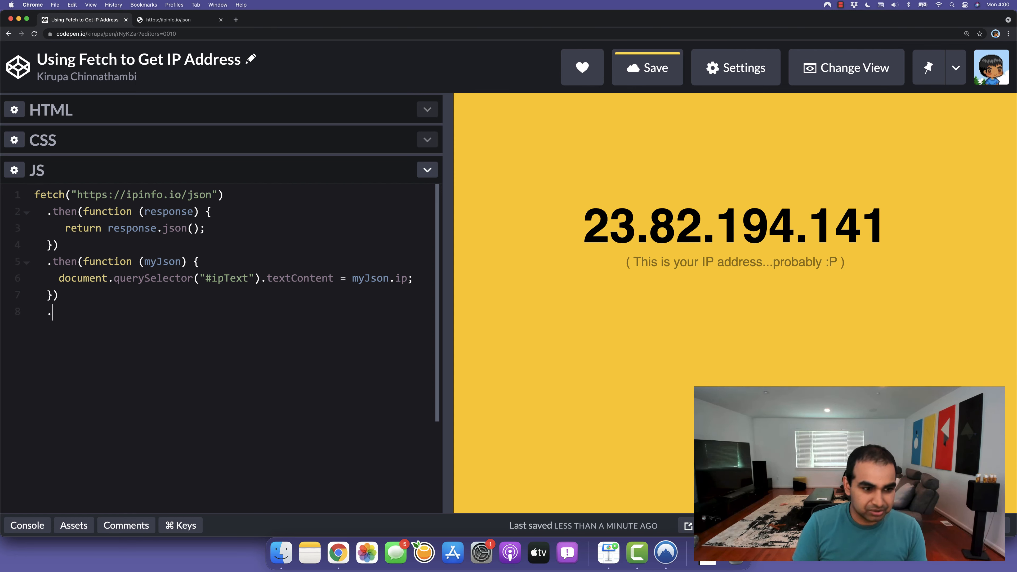
text(.catch)
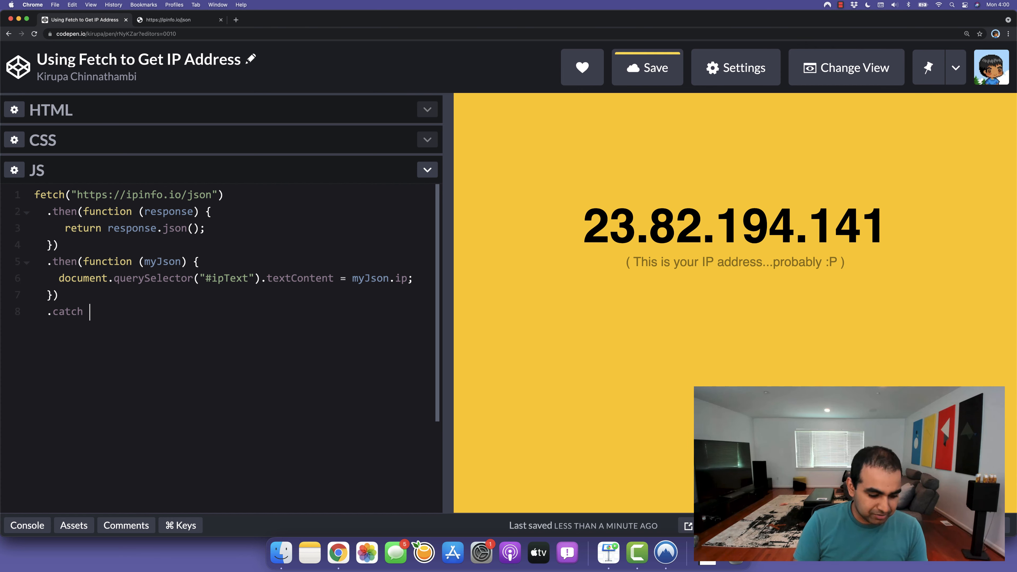
text((fu)
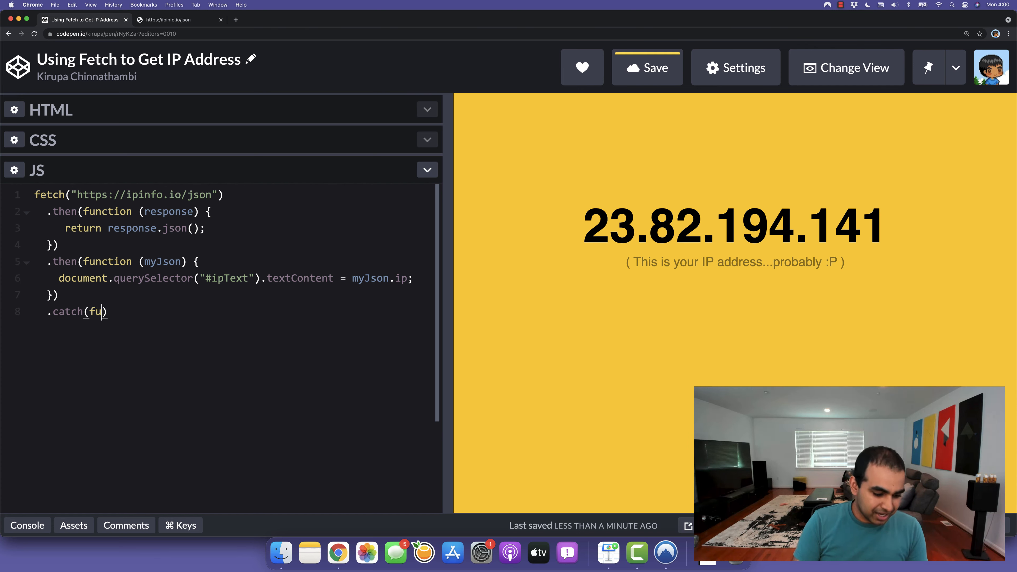
text(nction (error)
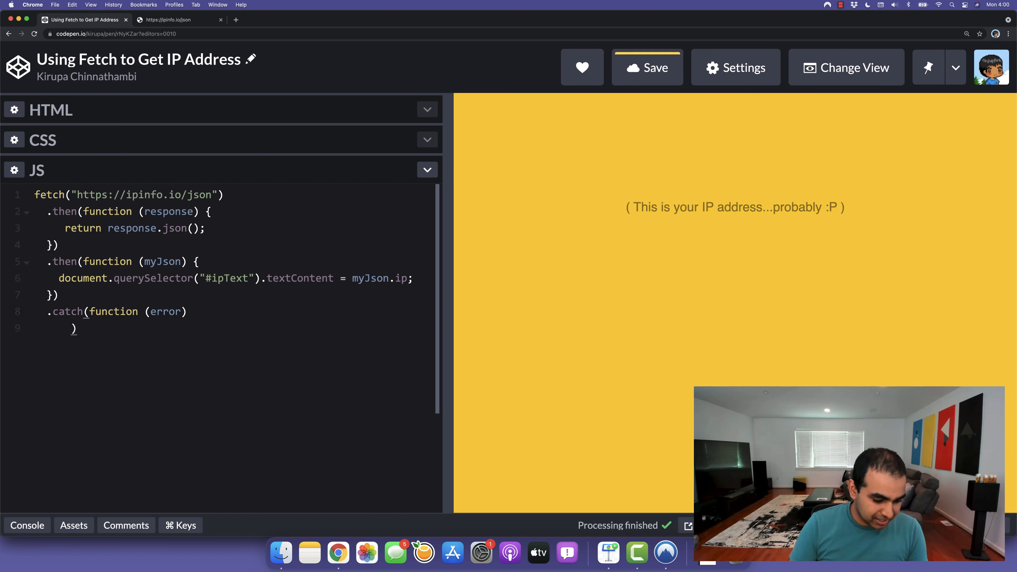
text({)
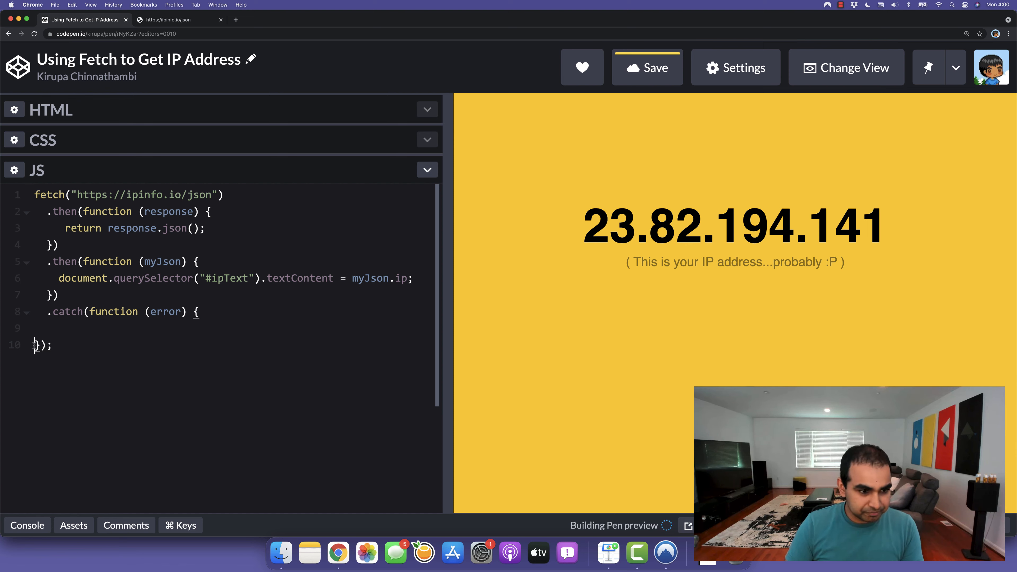
- Log "Error: " + error to the console inside the catch handler
text(d)
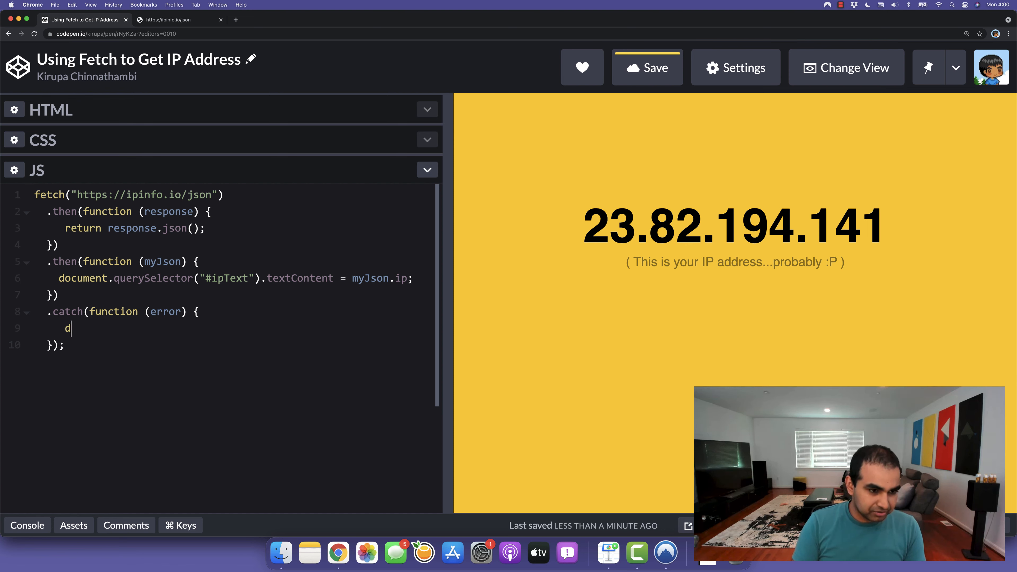
text(onsole.log("Er)
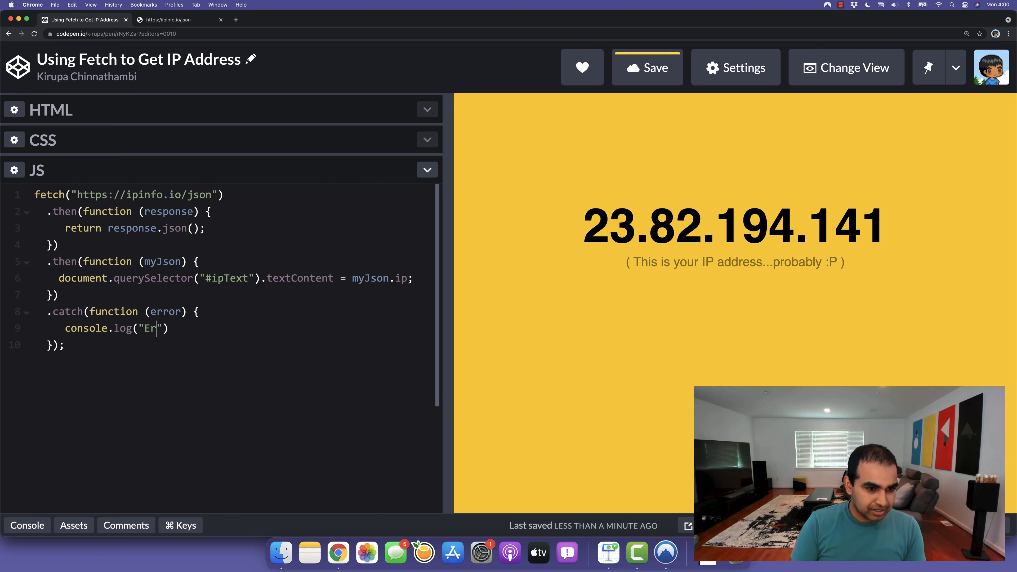
text(ror)
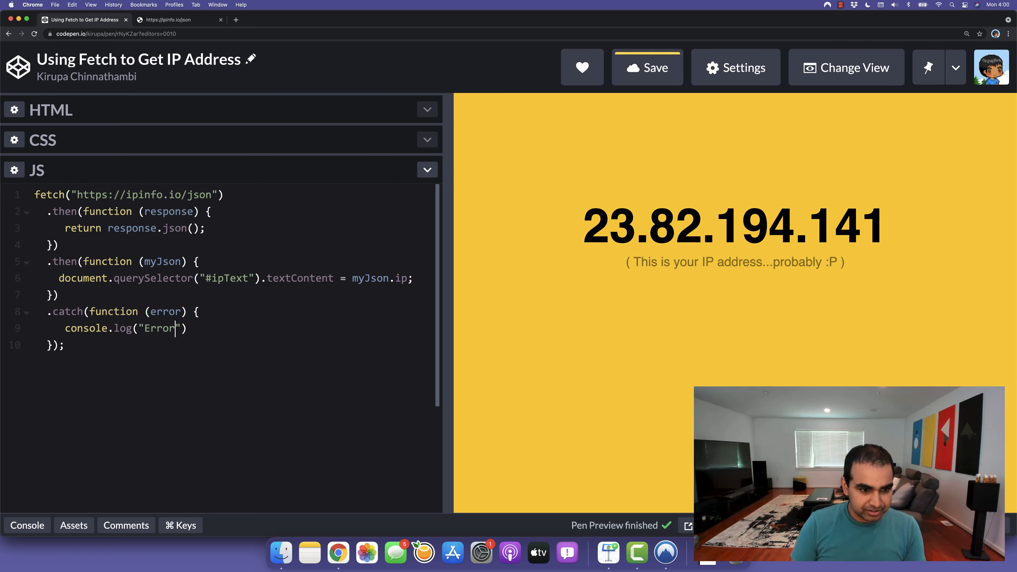
text(: " +)
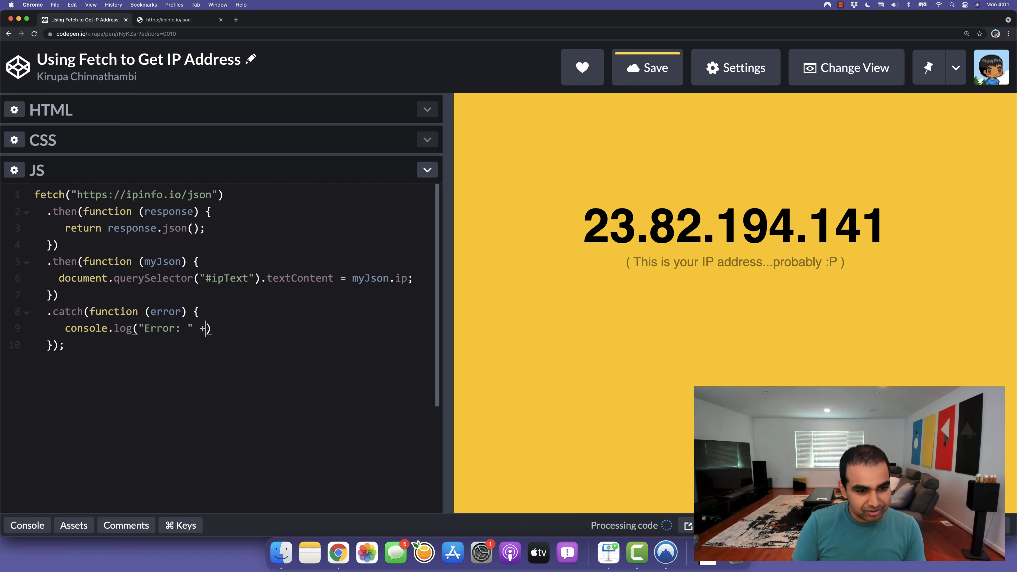
text(error)
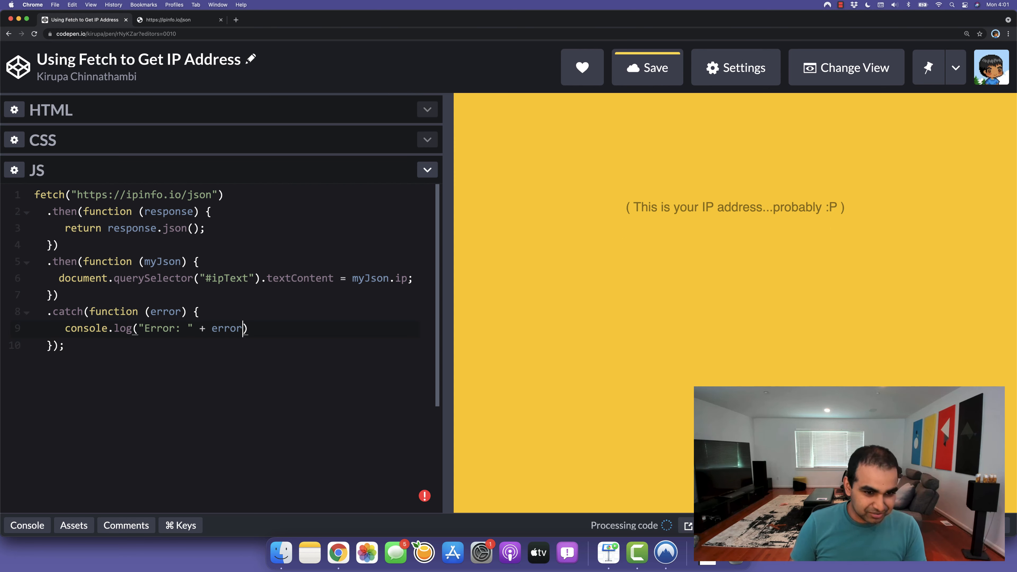
click(647, 66)
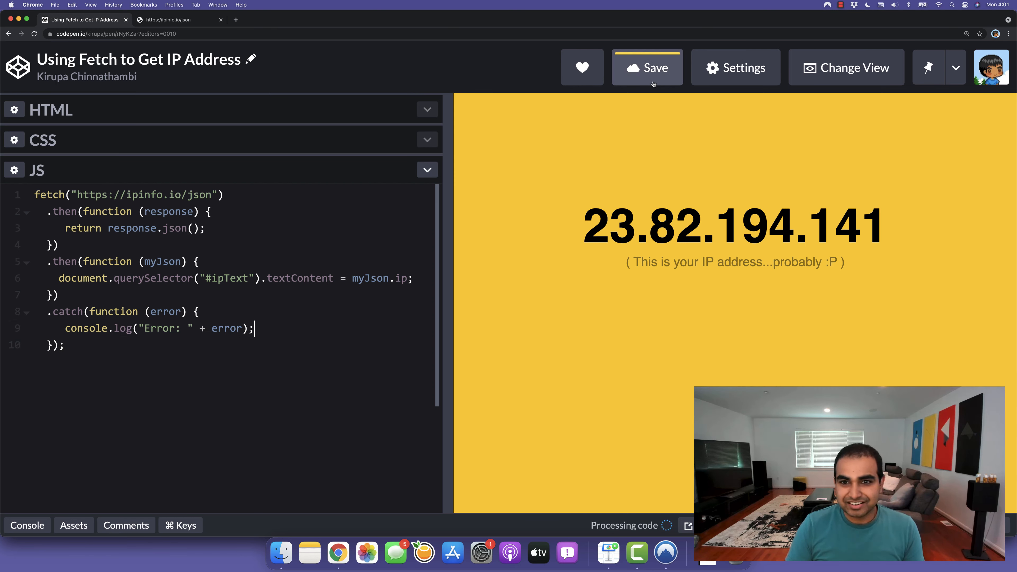
- Save the finished fetch script with its catch handler and focus the JS code
click(646, 68)
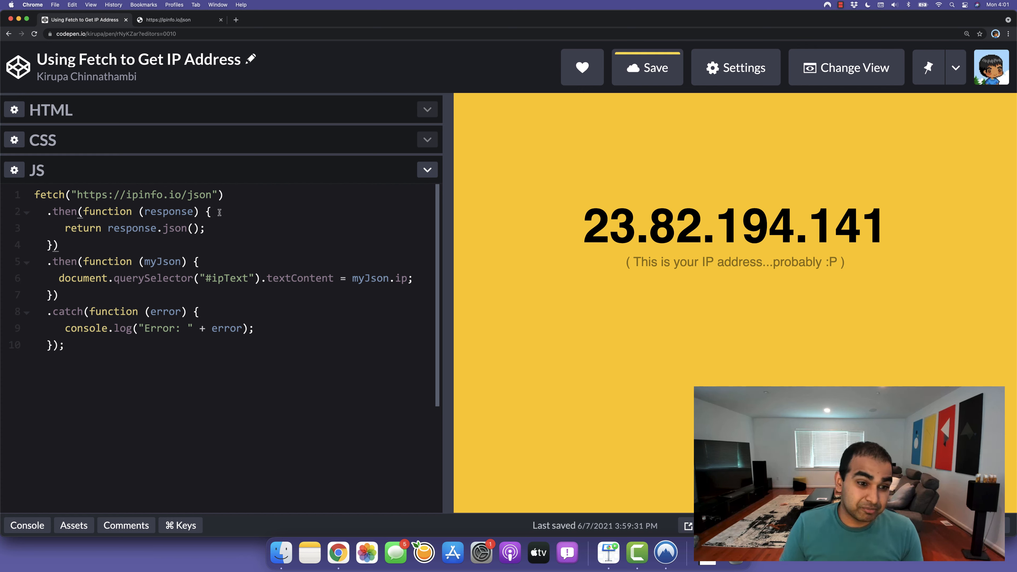
click(646, 67)
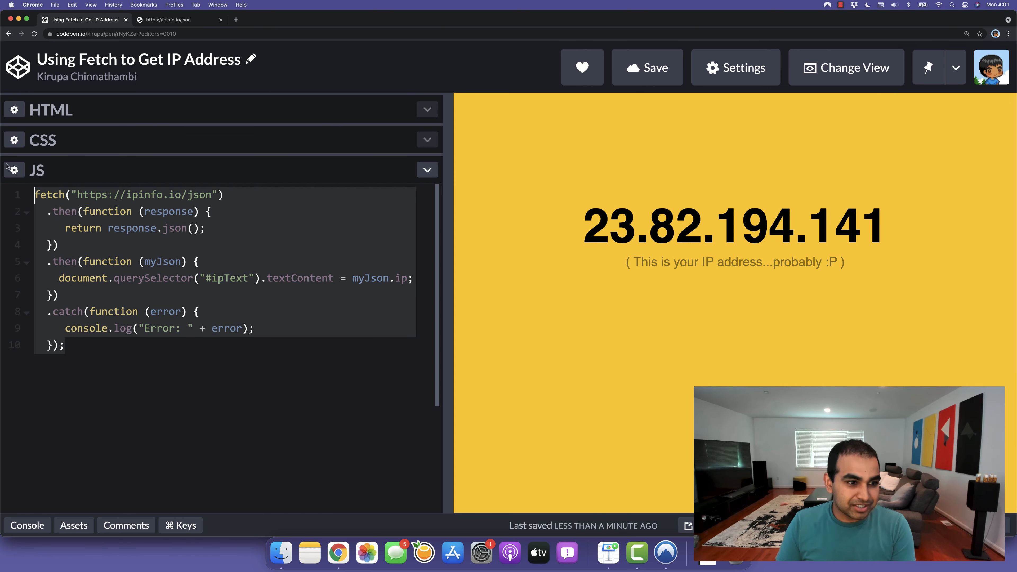
- Clear out the JavaScript so the preview shows only the caption line
click(647, 66)
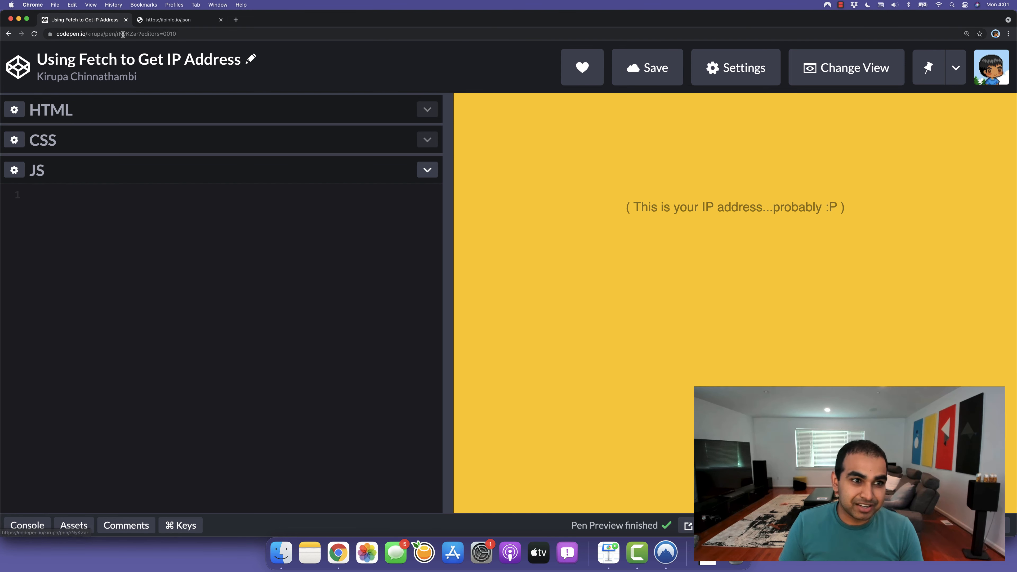
click(647, 68)
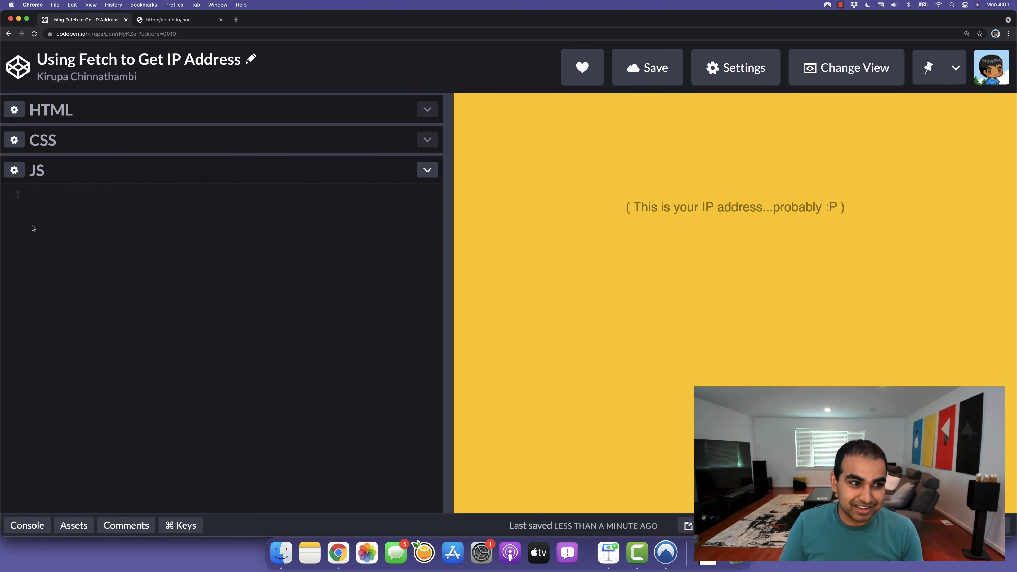
click(35, 194)
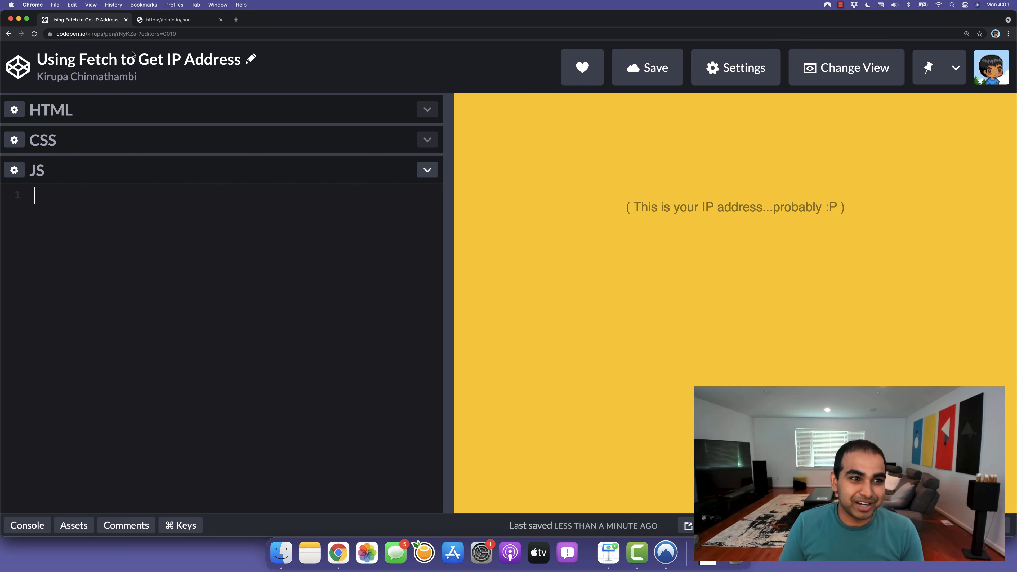